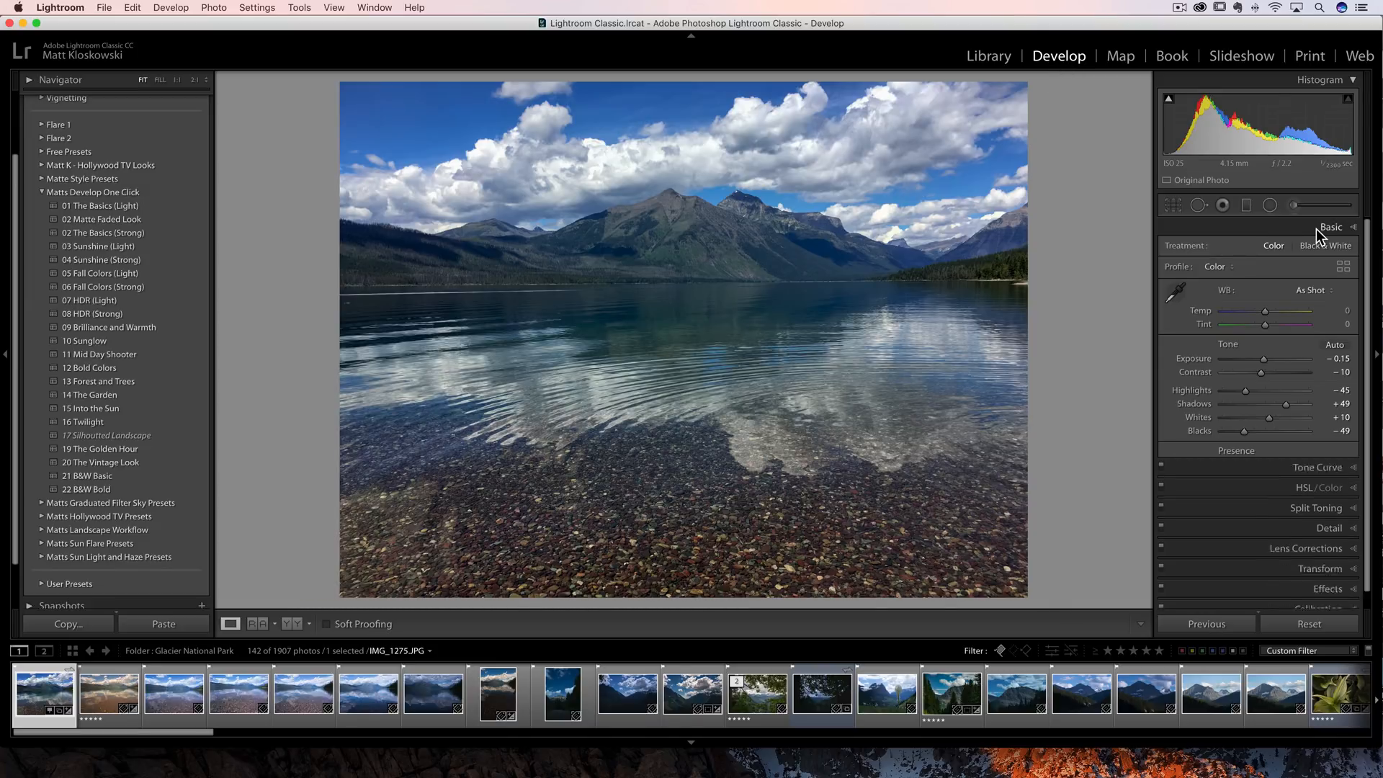
Collapse the Basic panel so every Develop panel is folded shut.
click(1331, 228)
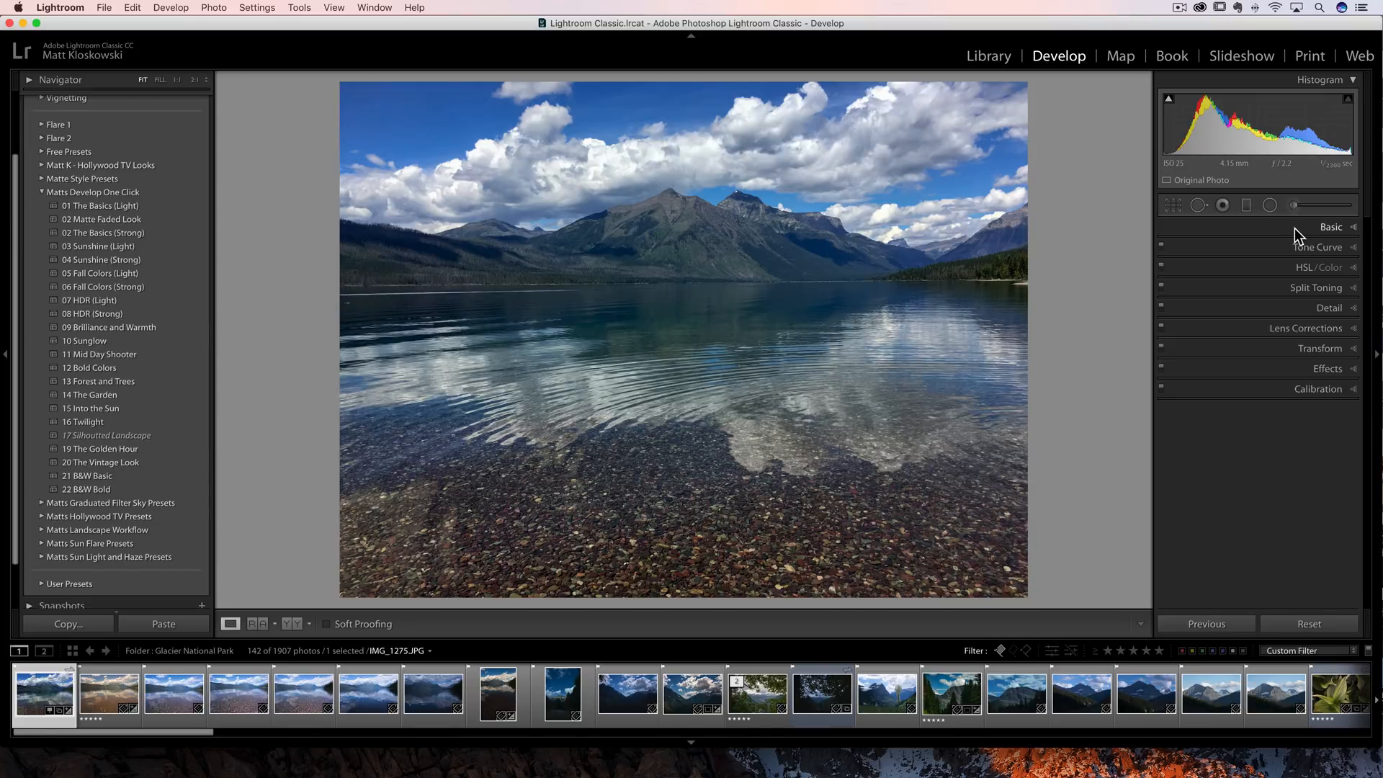
right_click(1314, 227)
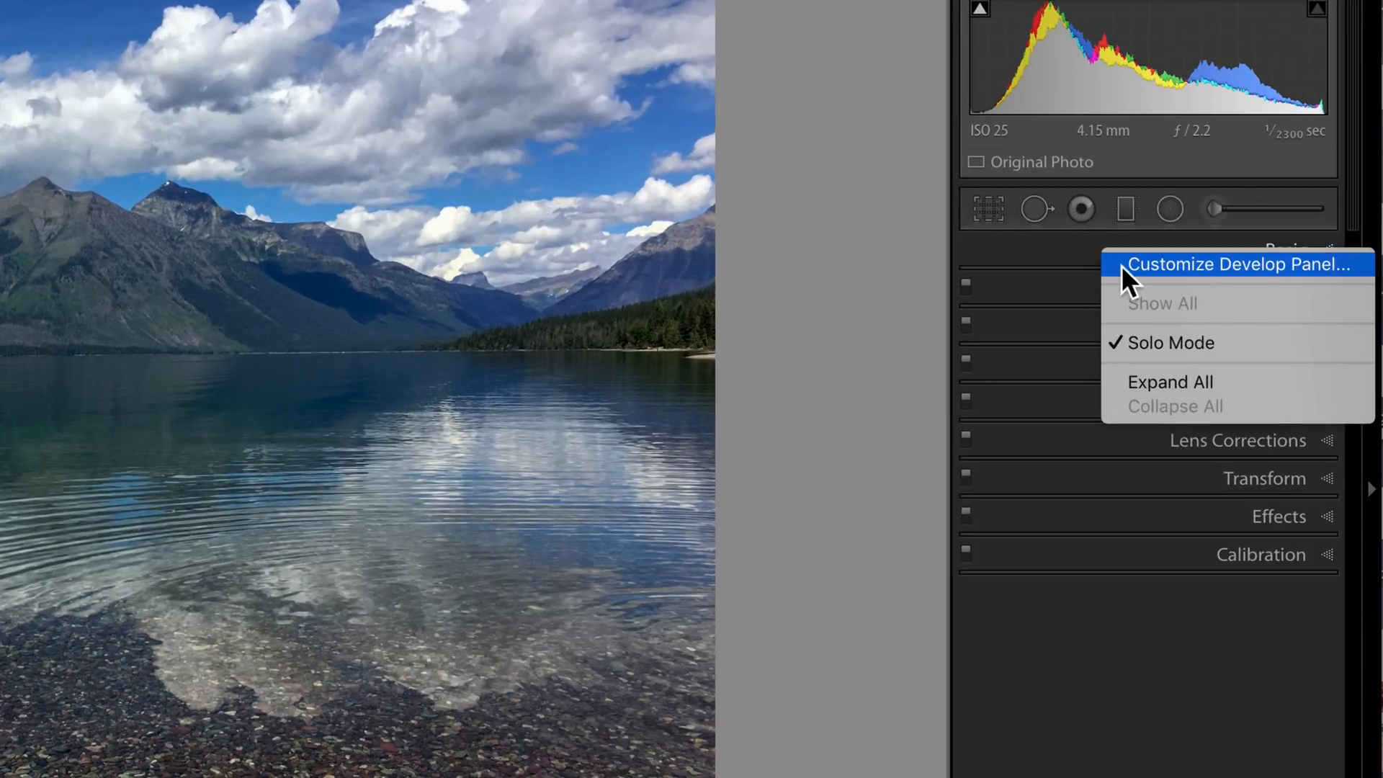
mouse_move(1124, 273)
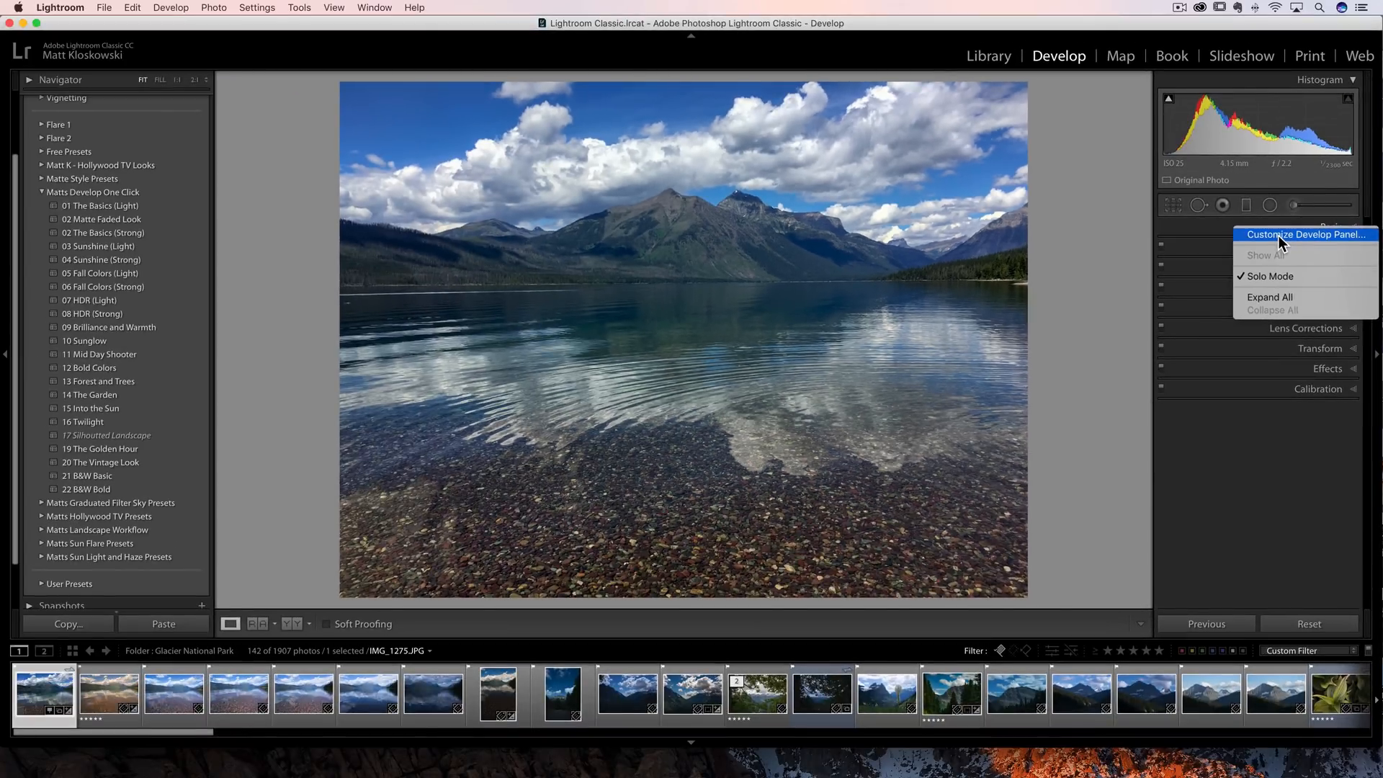
click(1307, 235)
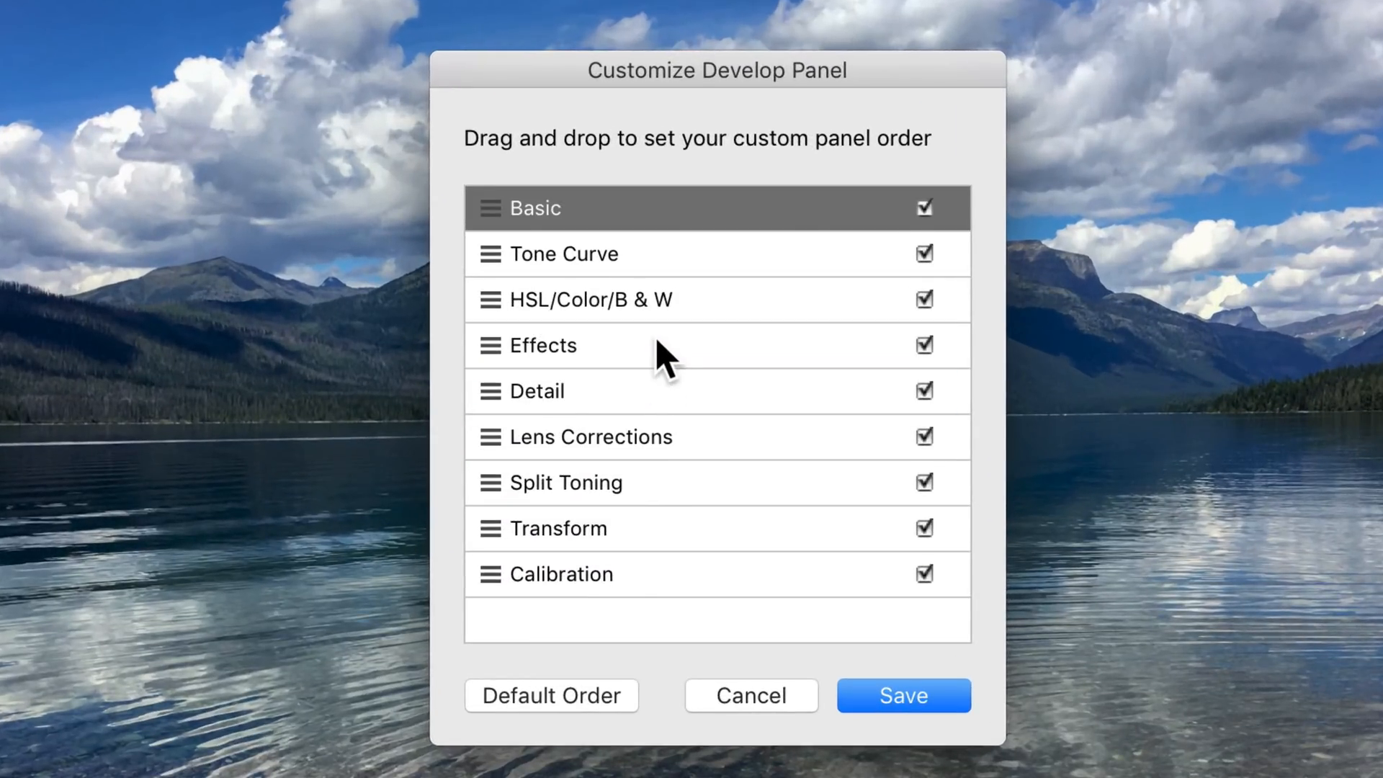
mouse_move(645, 476)
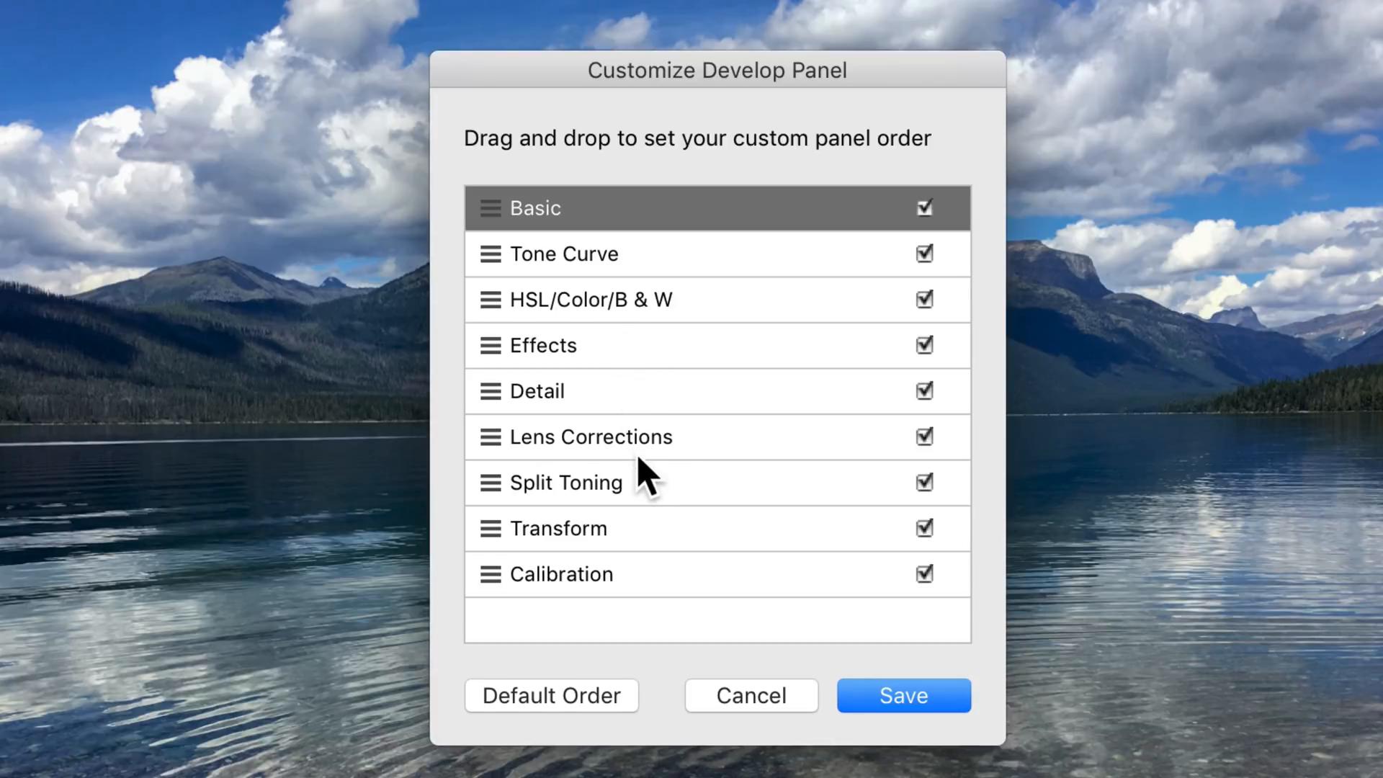
mouse_move(701, 465)
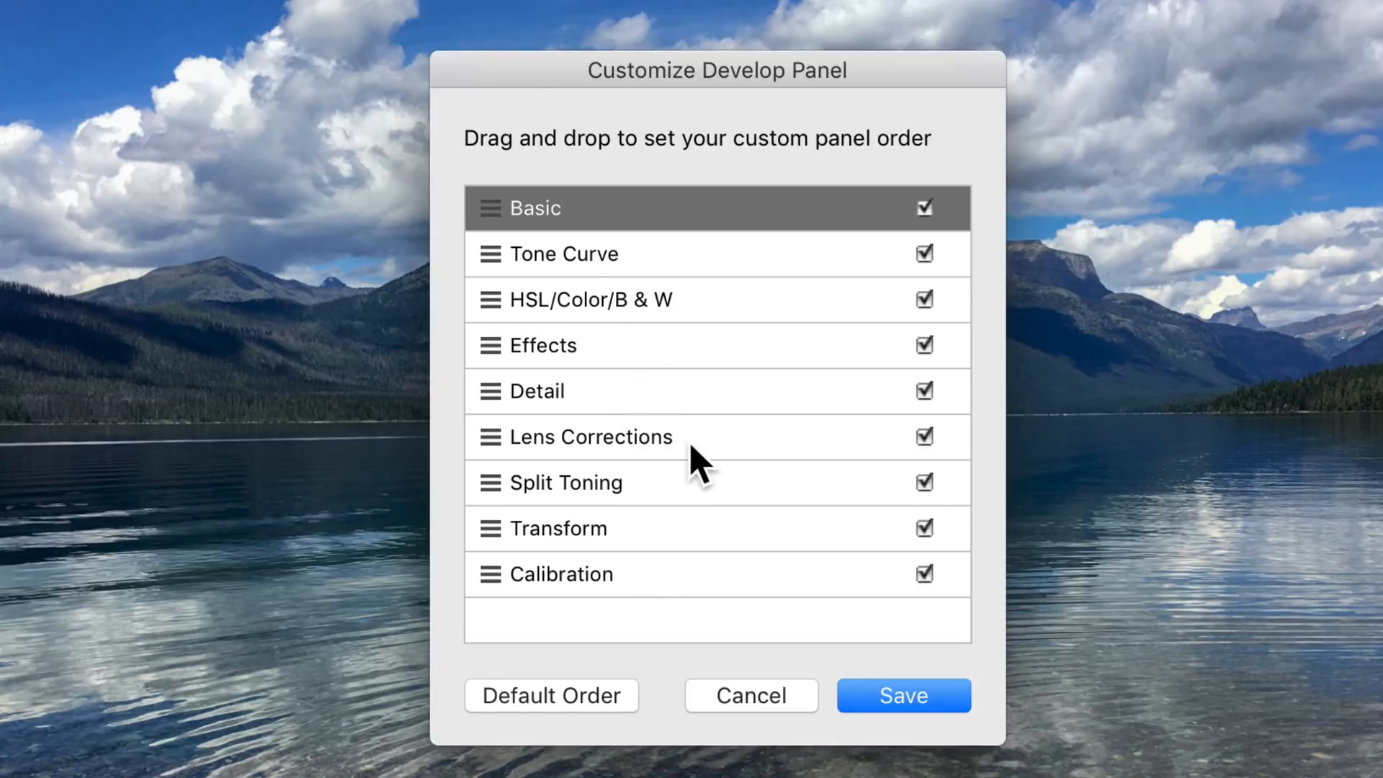
mouse_move(696, 454)
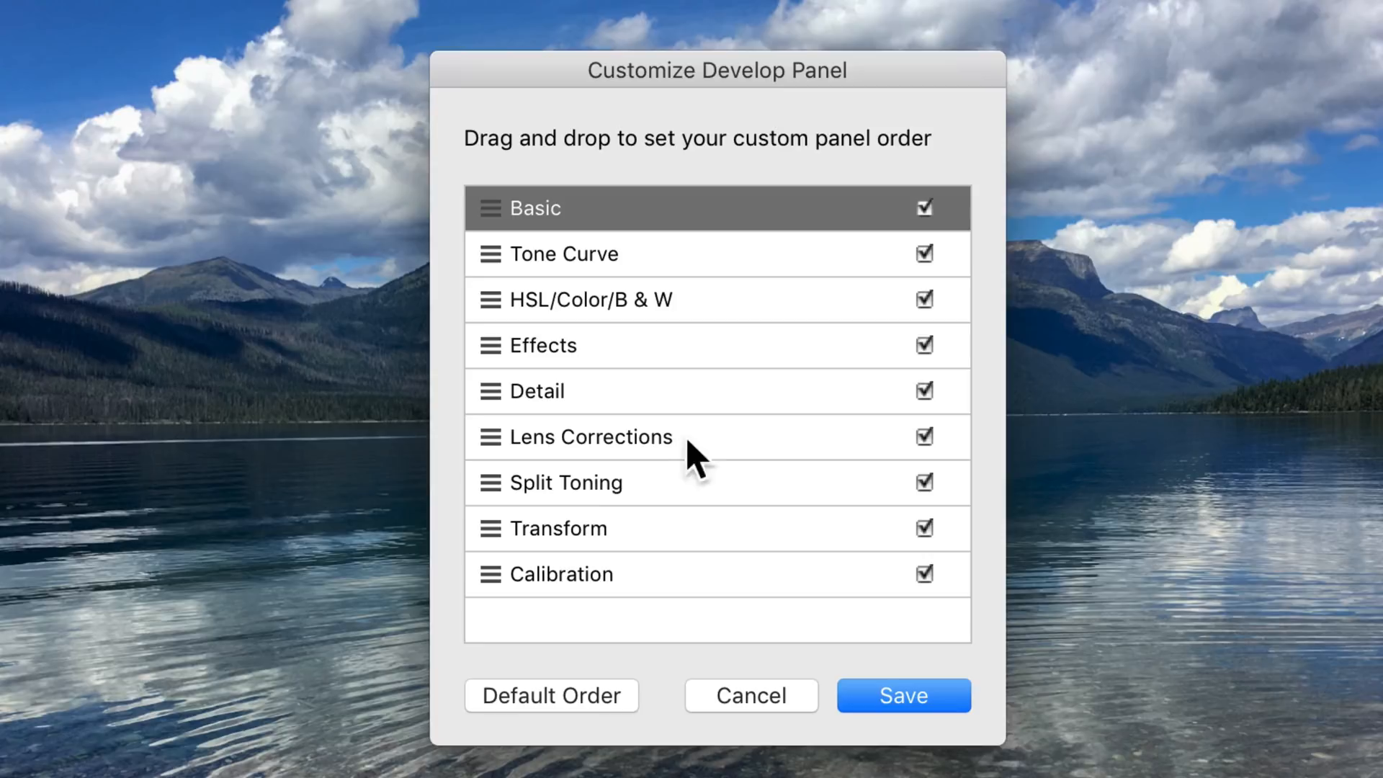
mouse_move(637, 501)
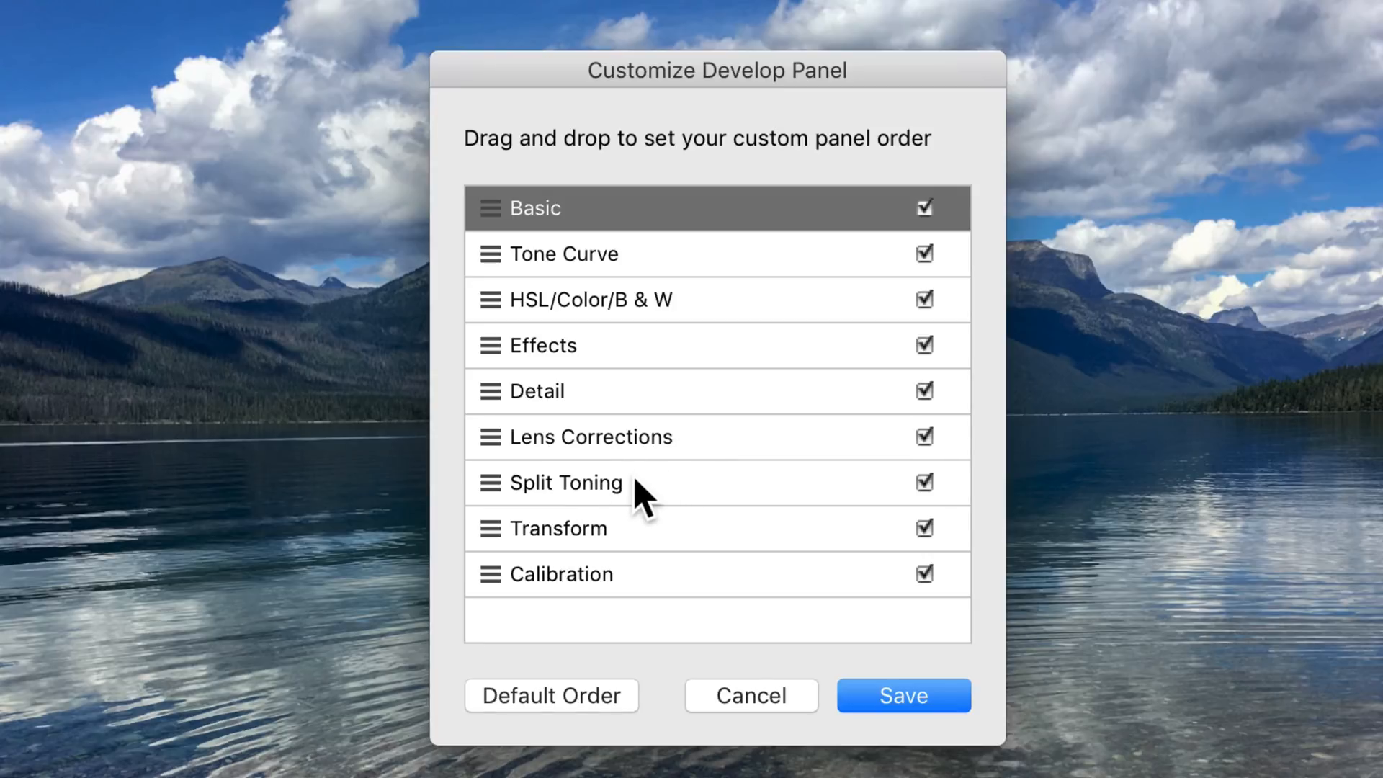
mouse_move(569, 499)
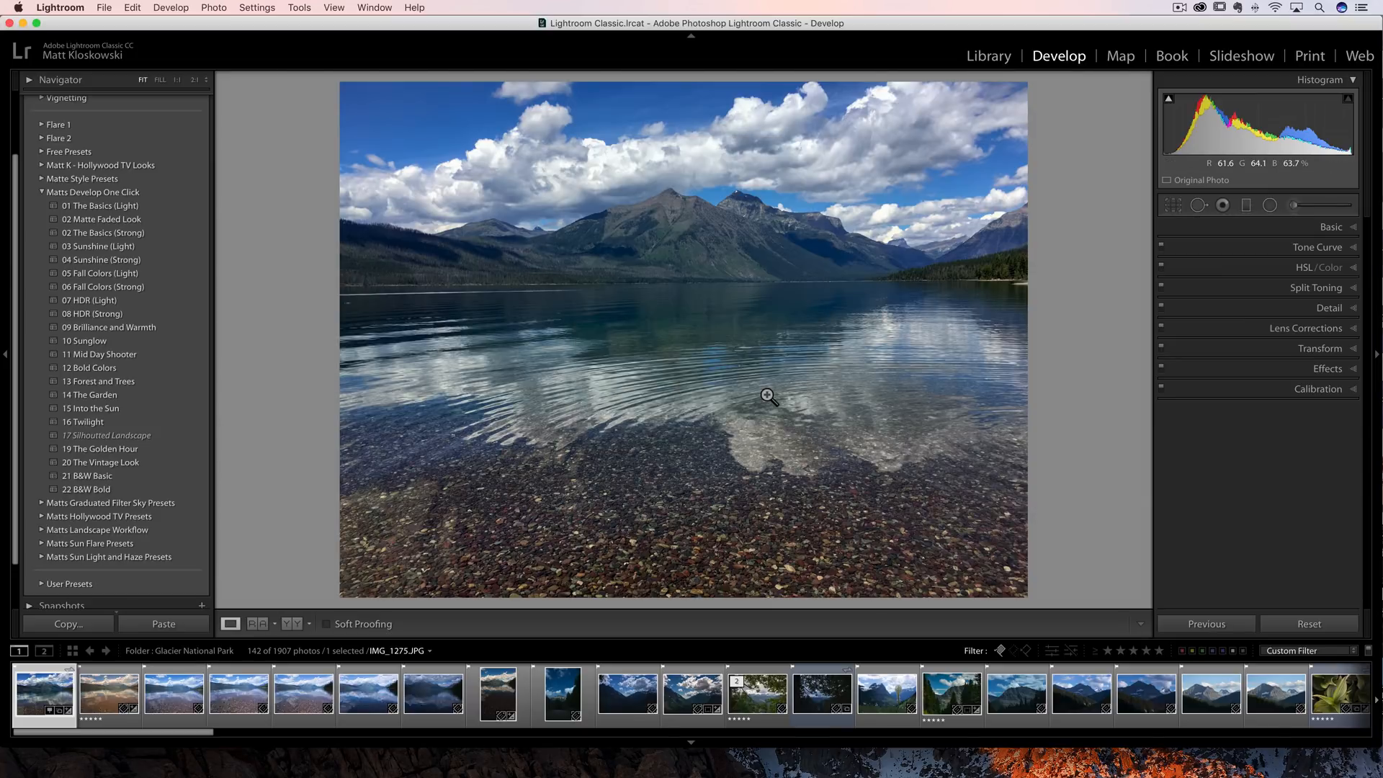
mouse_move(623, 247)
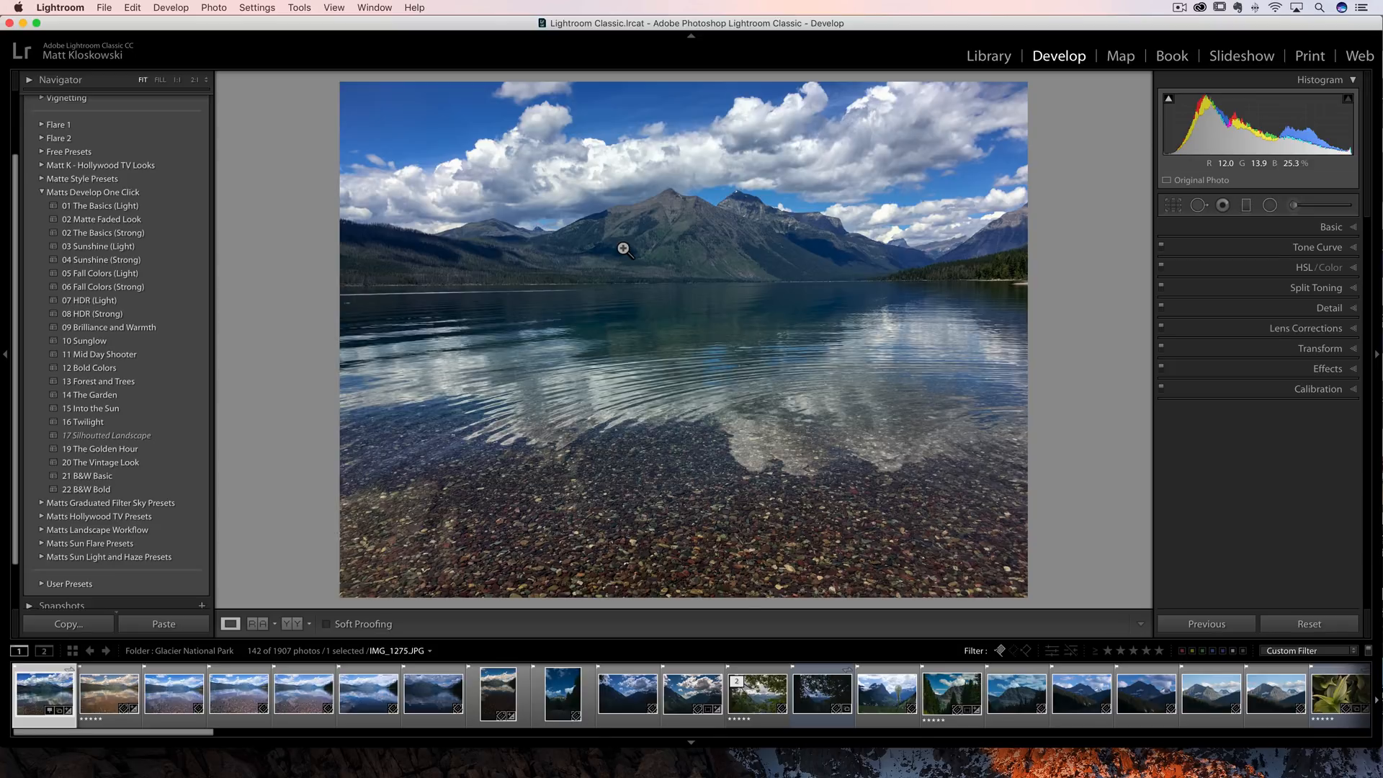
mouse_move(1091, 303)
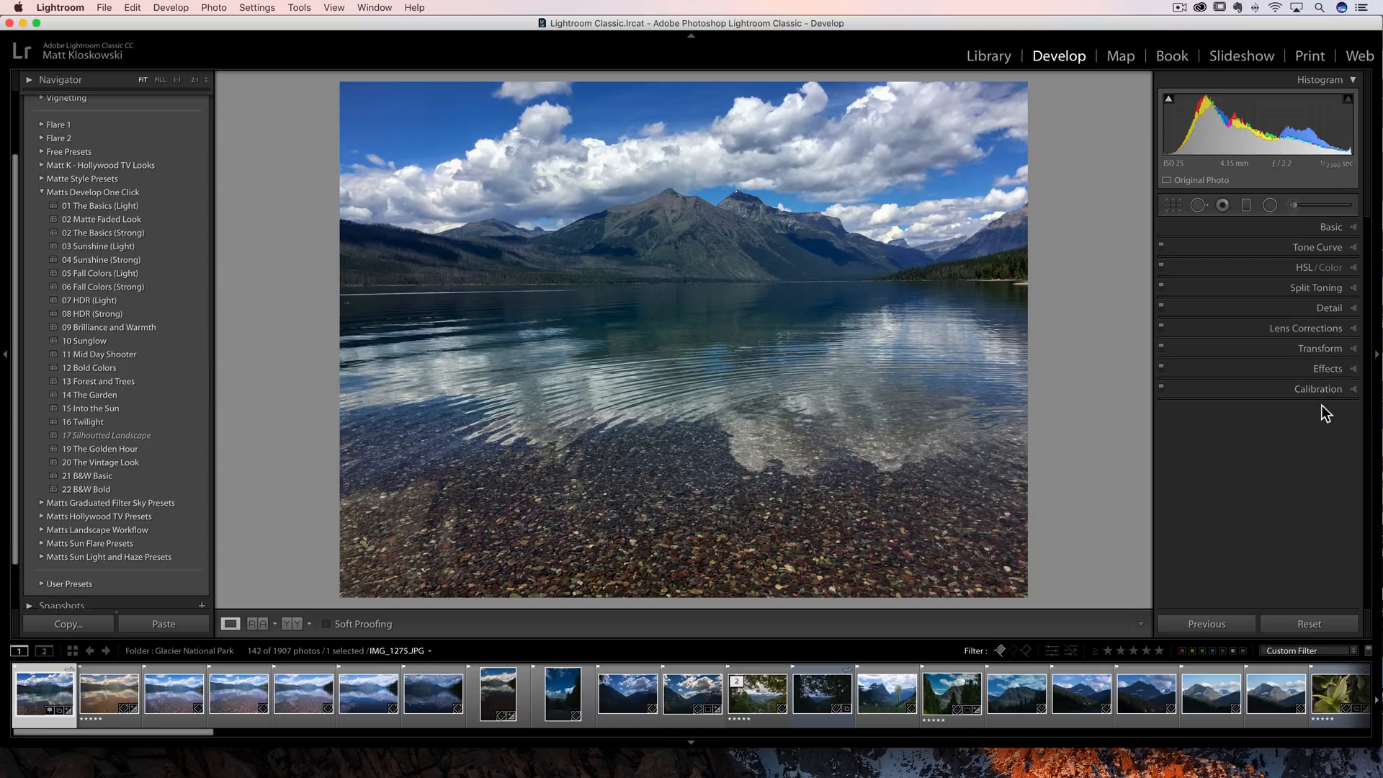
mouse_move(1324, 351)
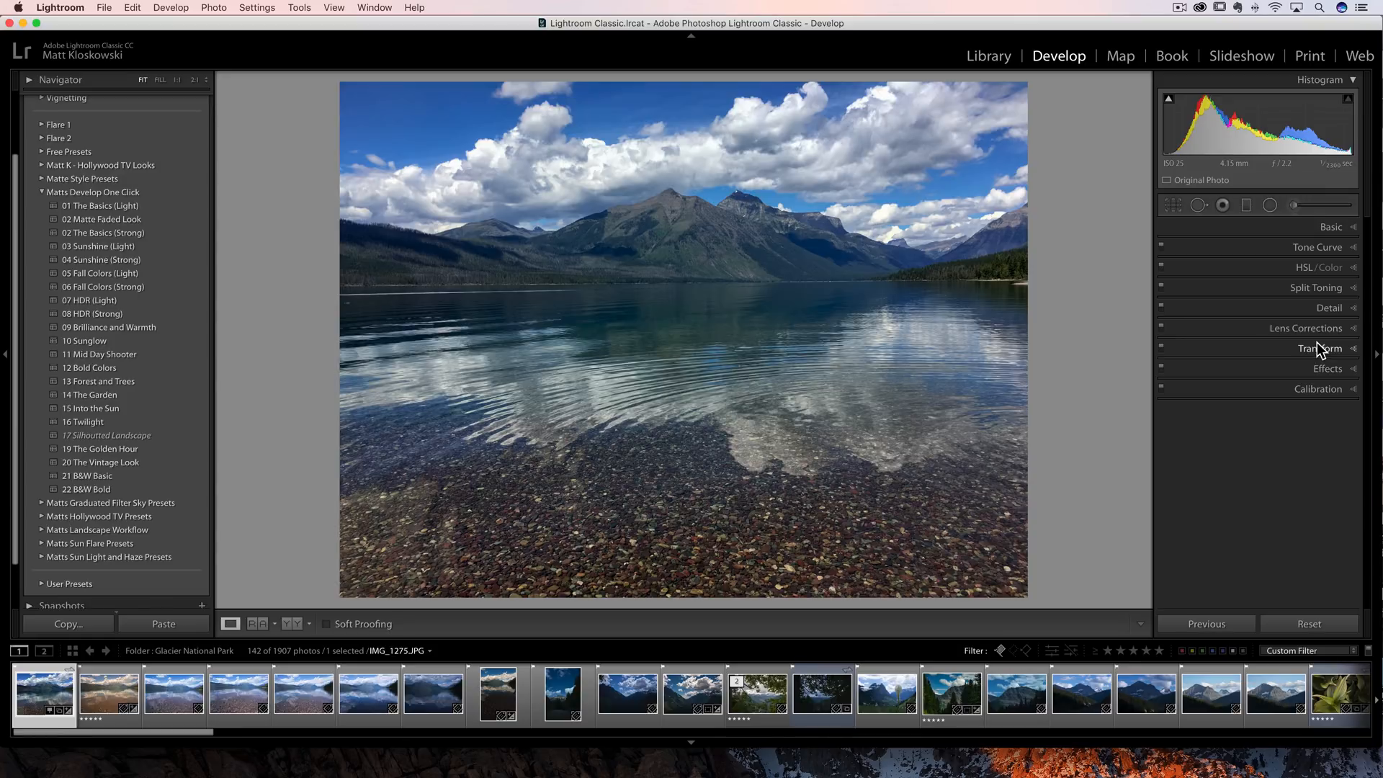
mouse_move(1316, 307)
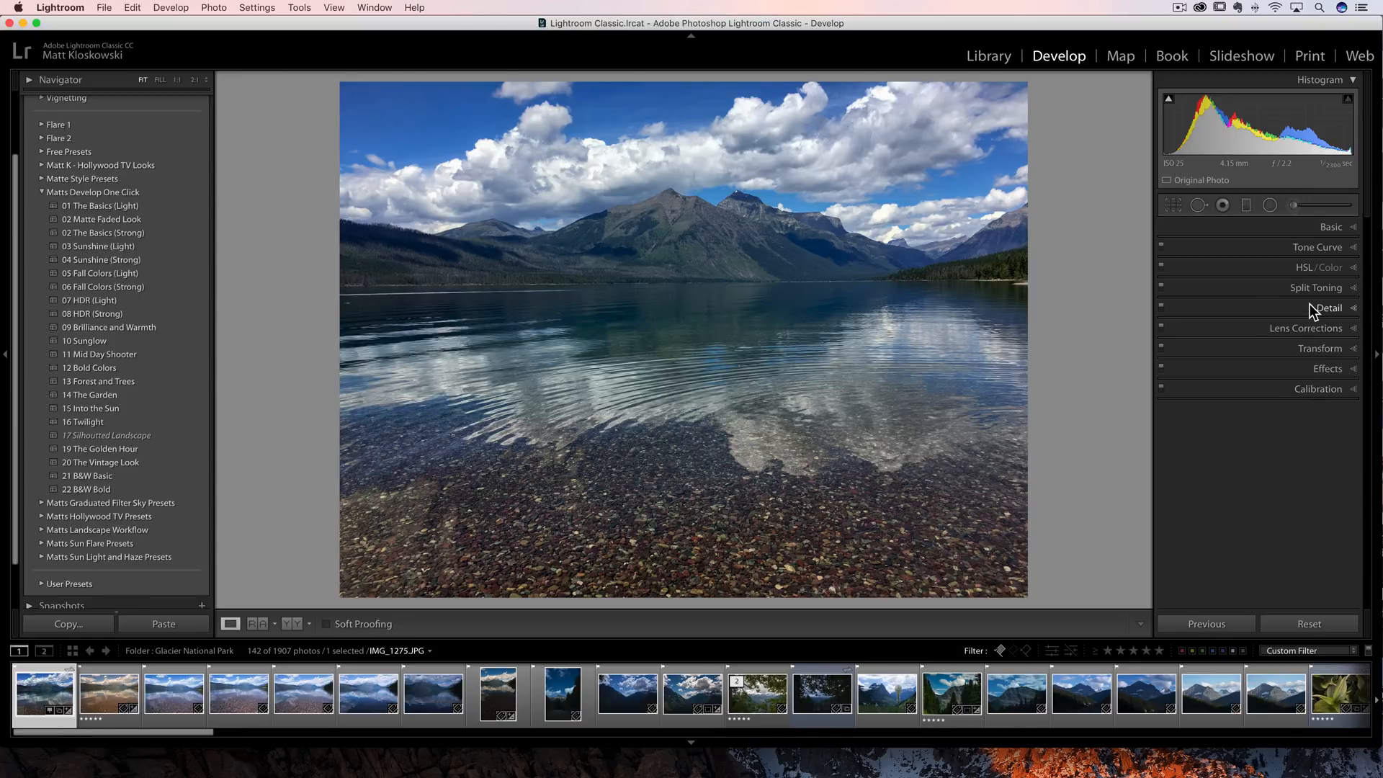
mouse_move(1305, 394)
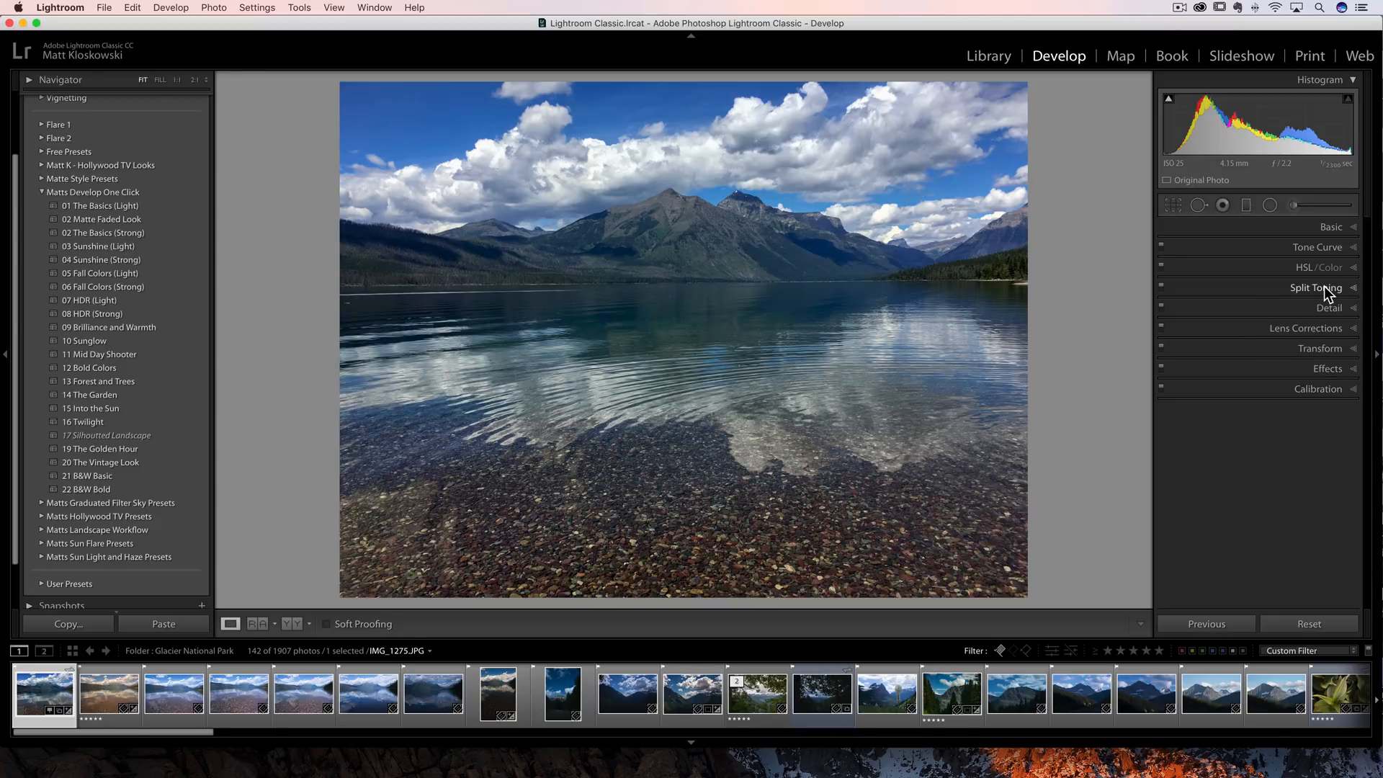
mouse_move(1327, 315)
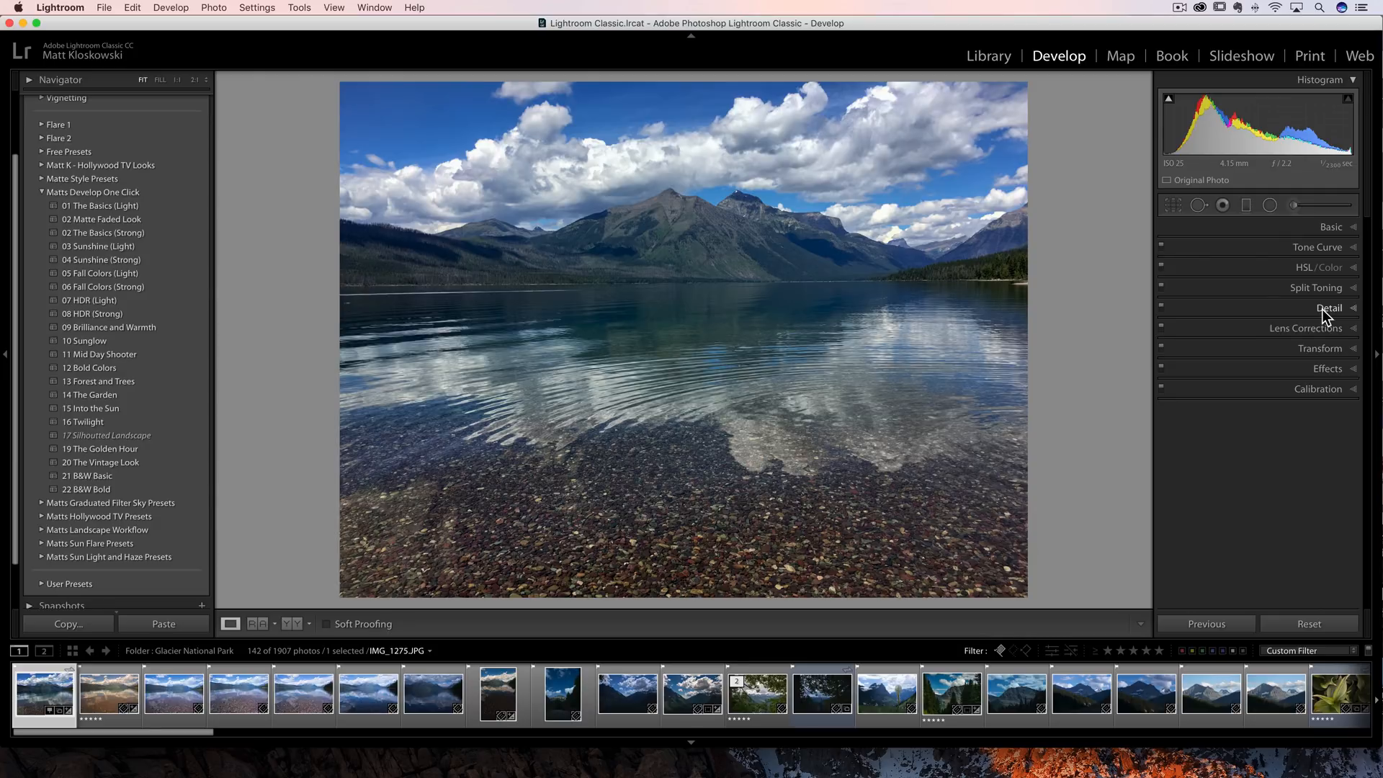
mouse_move(1290, 314)
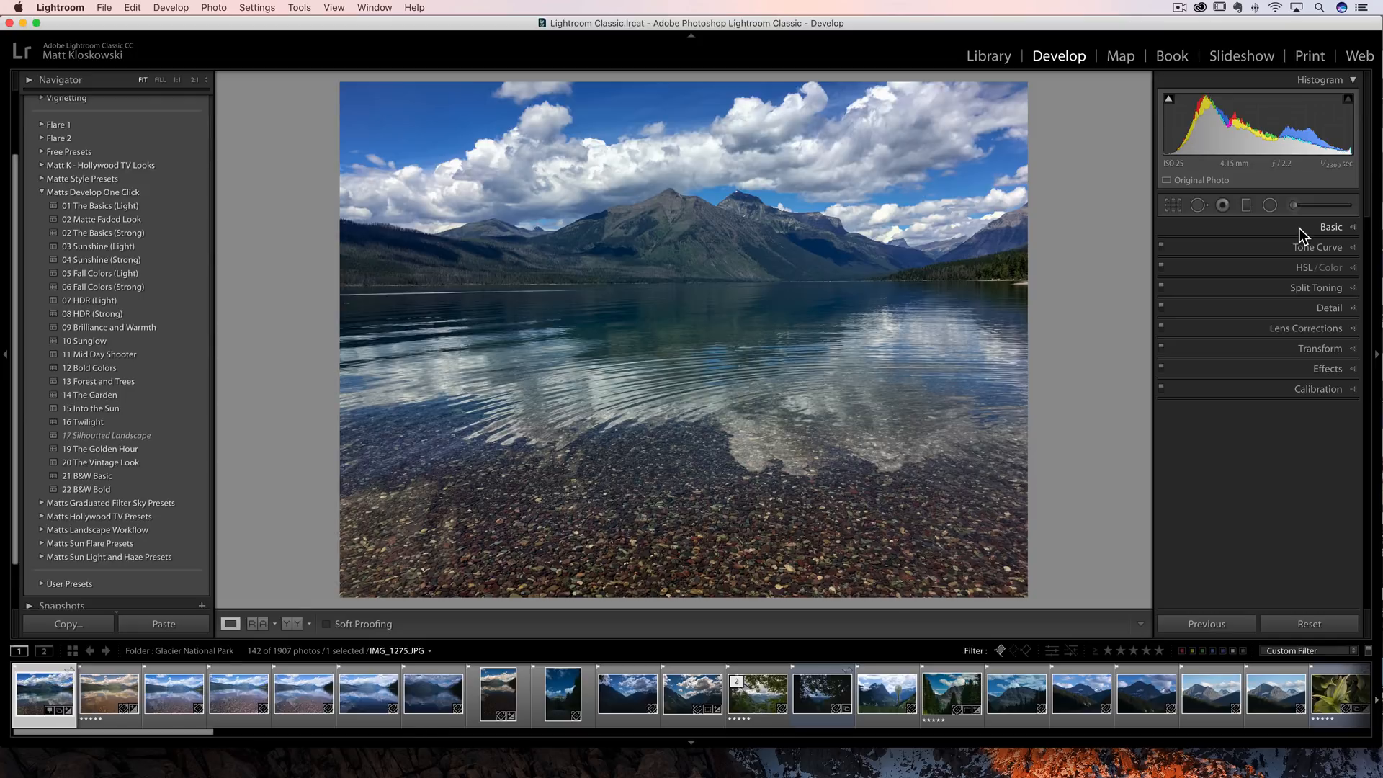
Hide Split Toning via Customize Develop Panel and save the change.
right_click(1305, 227)
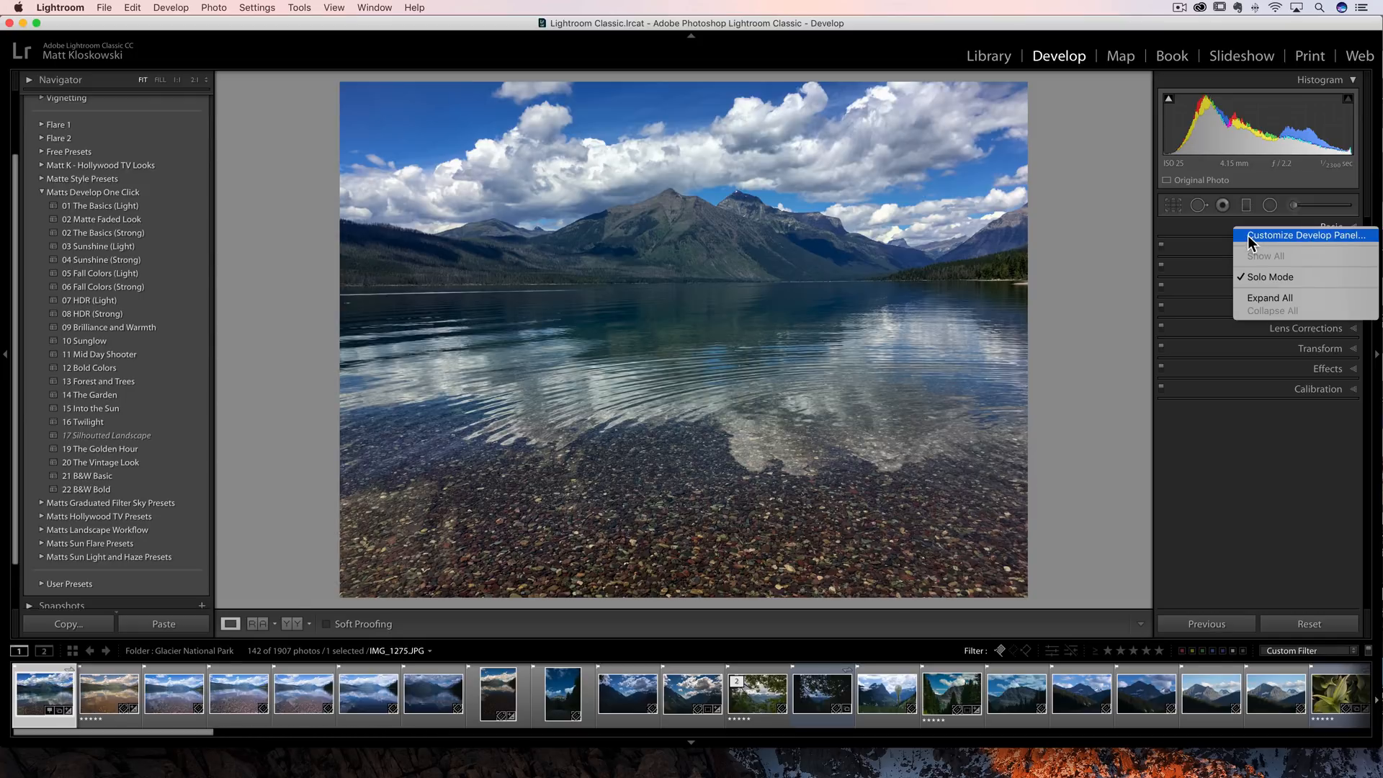
click(1307, 234)
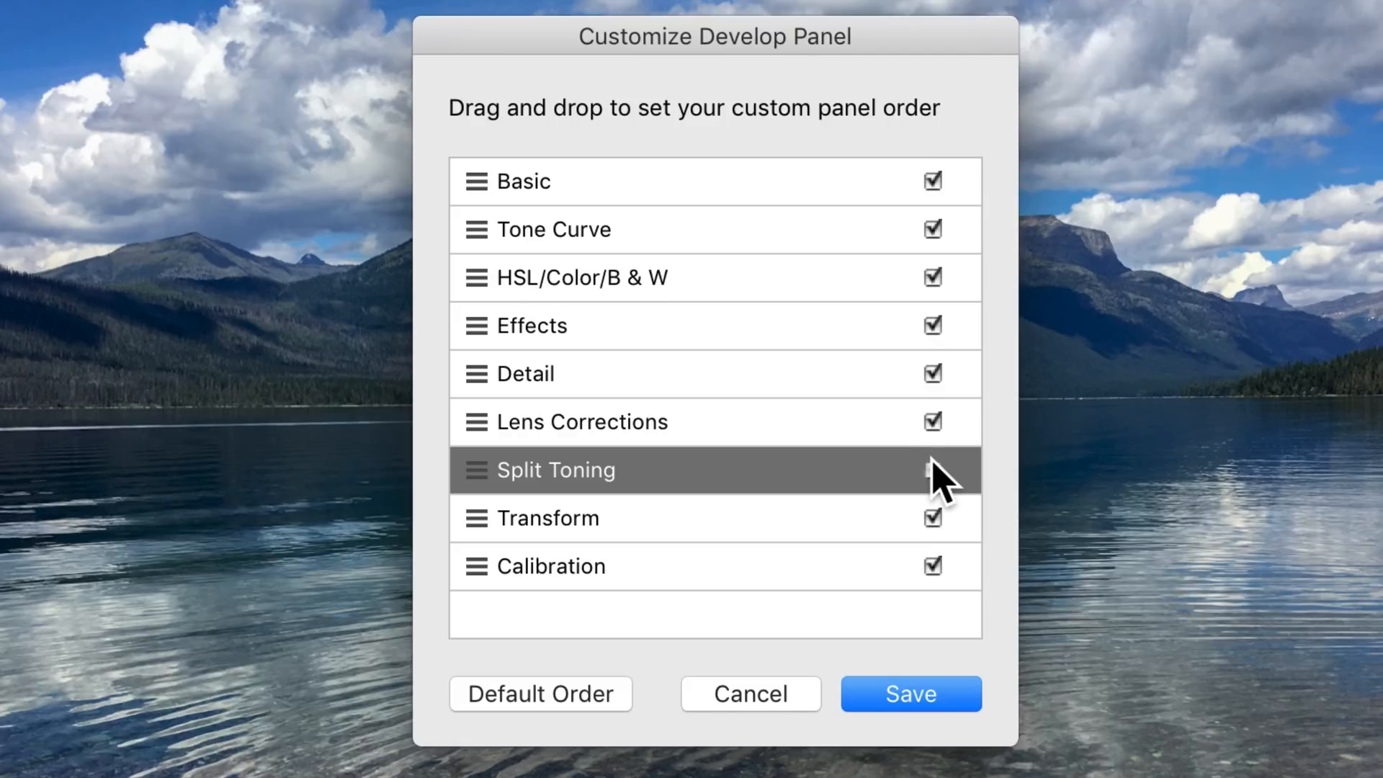
click(910, 693)
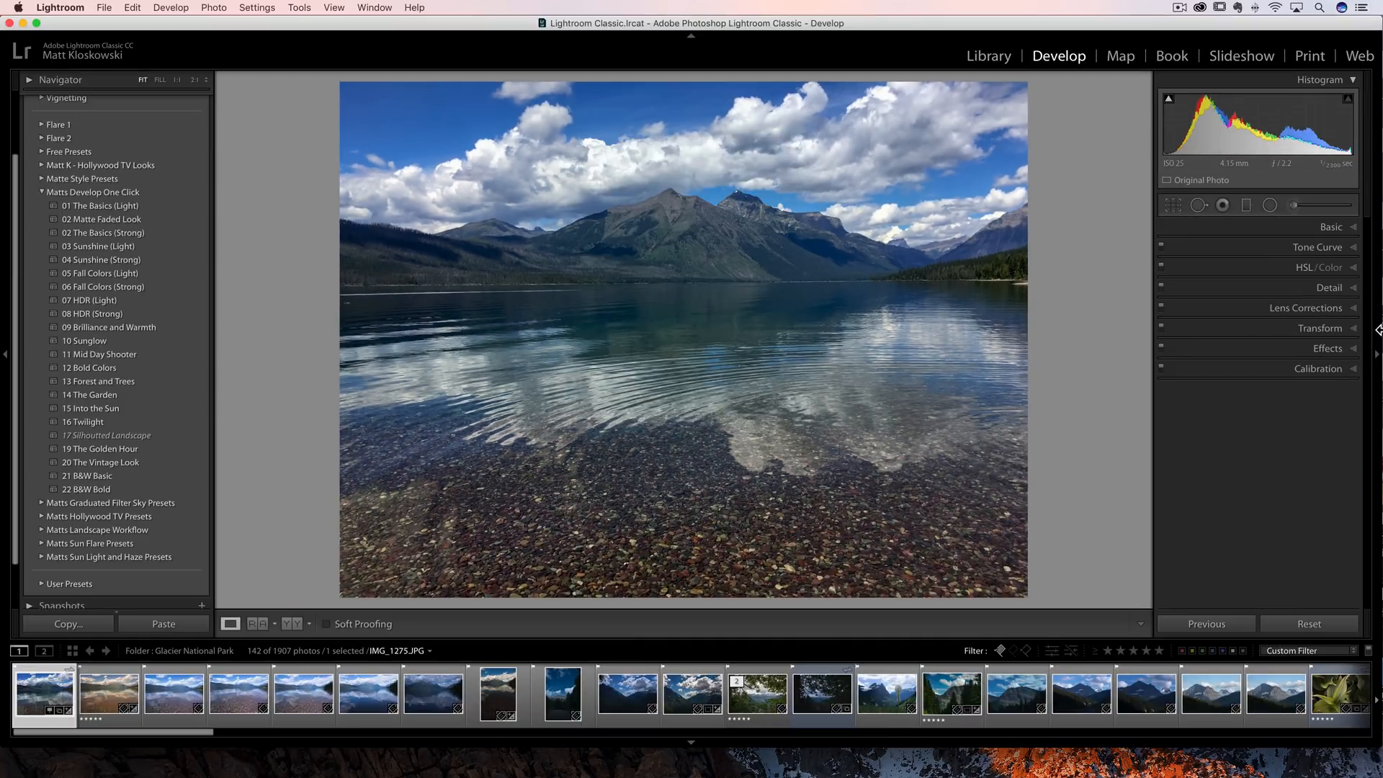
mouse_move(1297, 270)
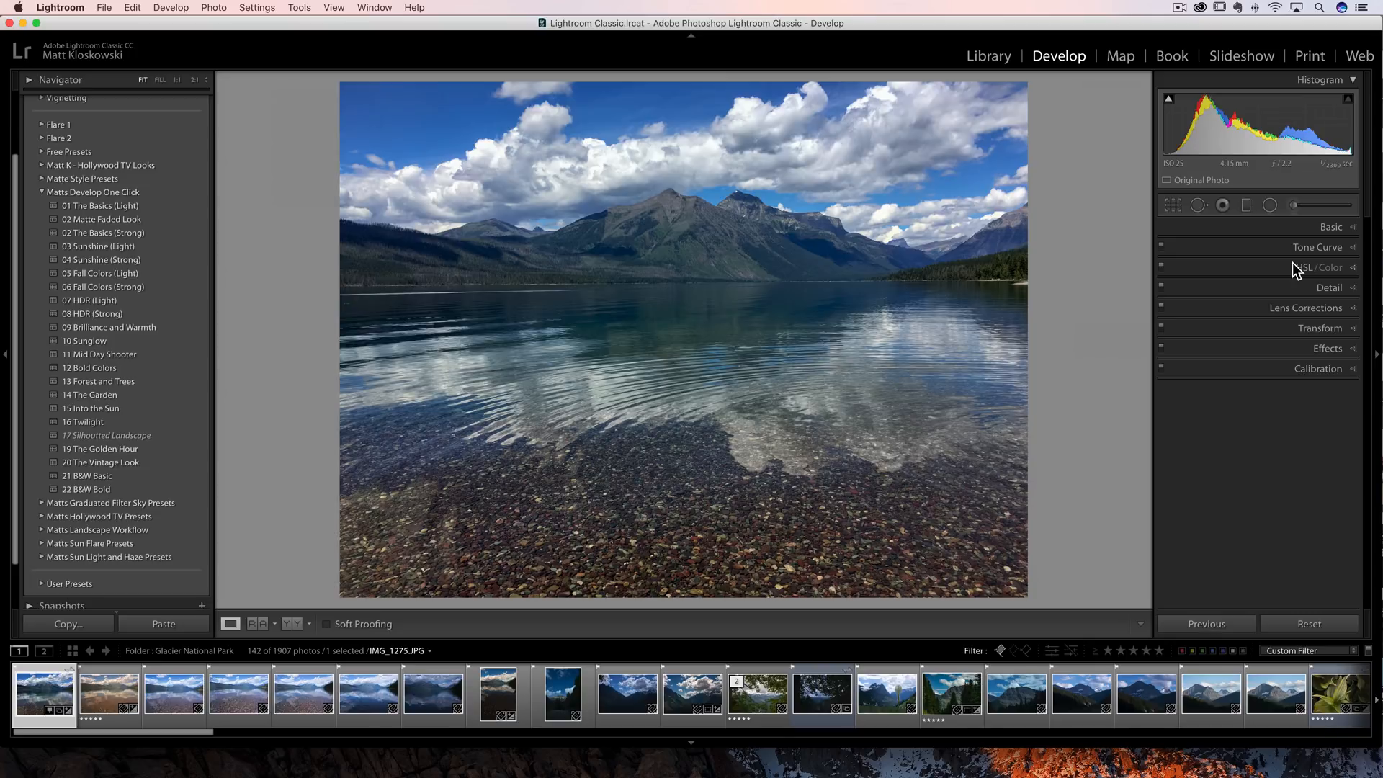
mouse_move(1290, 271)
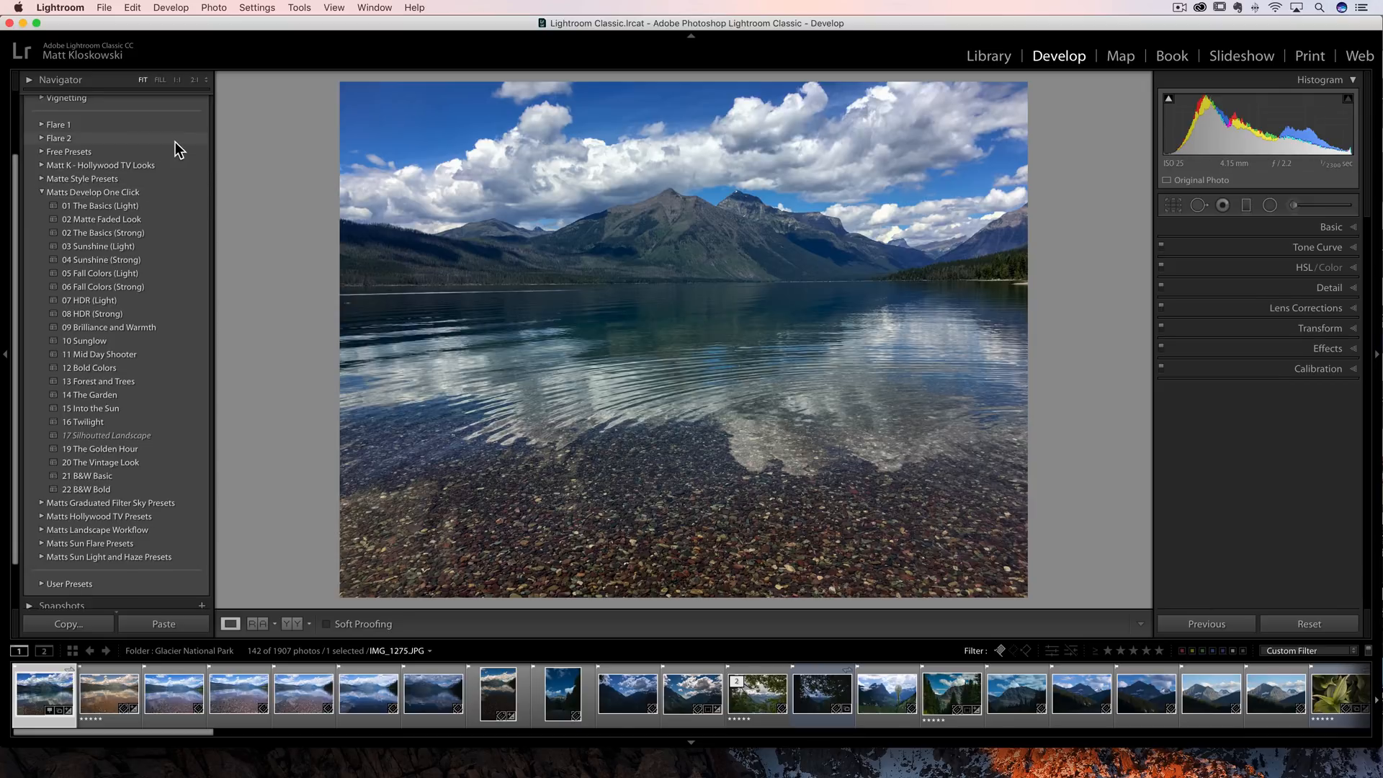
Scroll the Presets panel, then expand the Basic panel to show tone and presence settings.
scroll(up, 3)
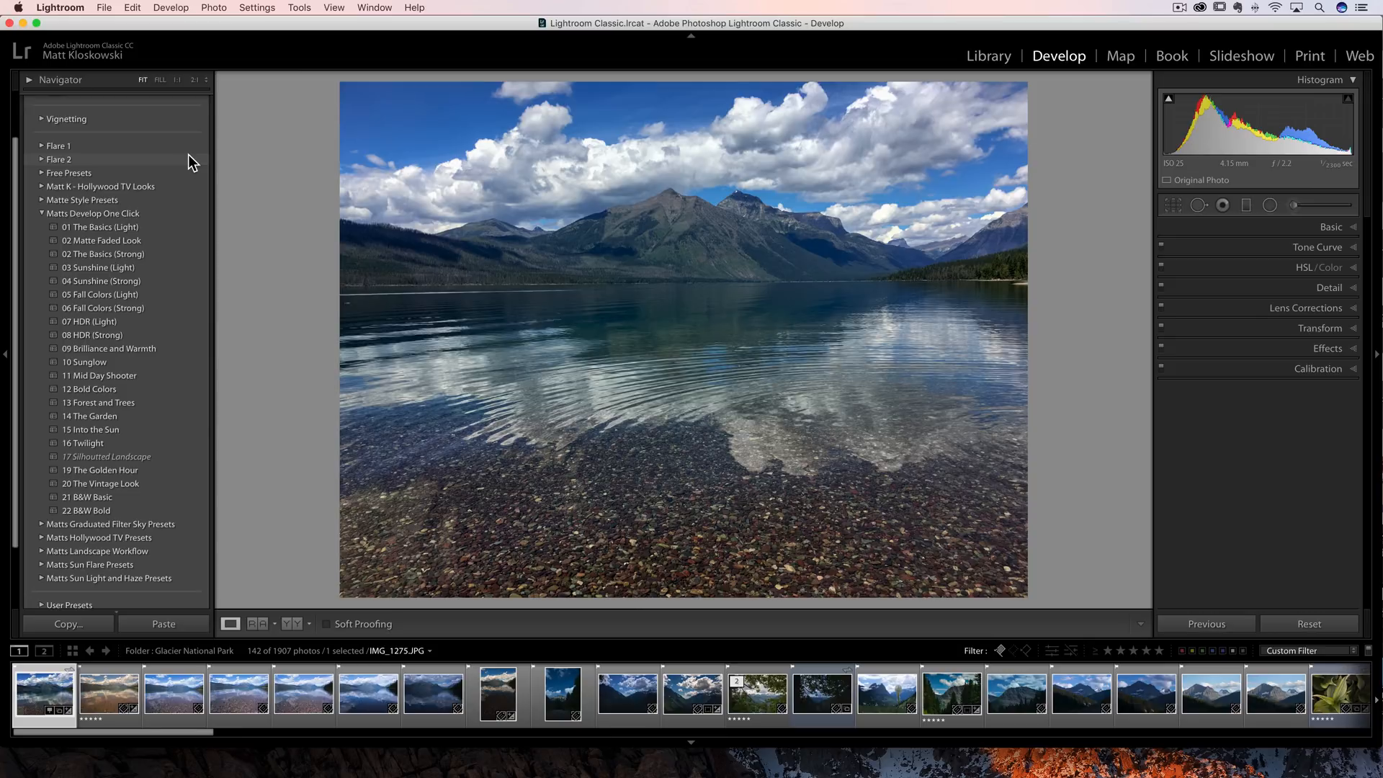
mouse_move(343, 241)
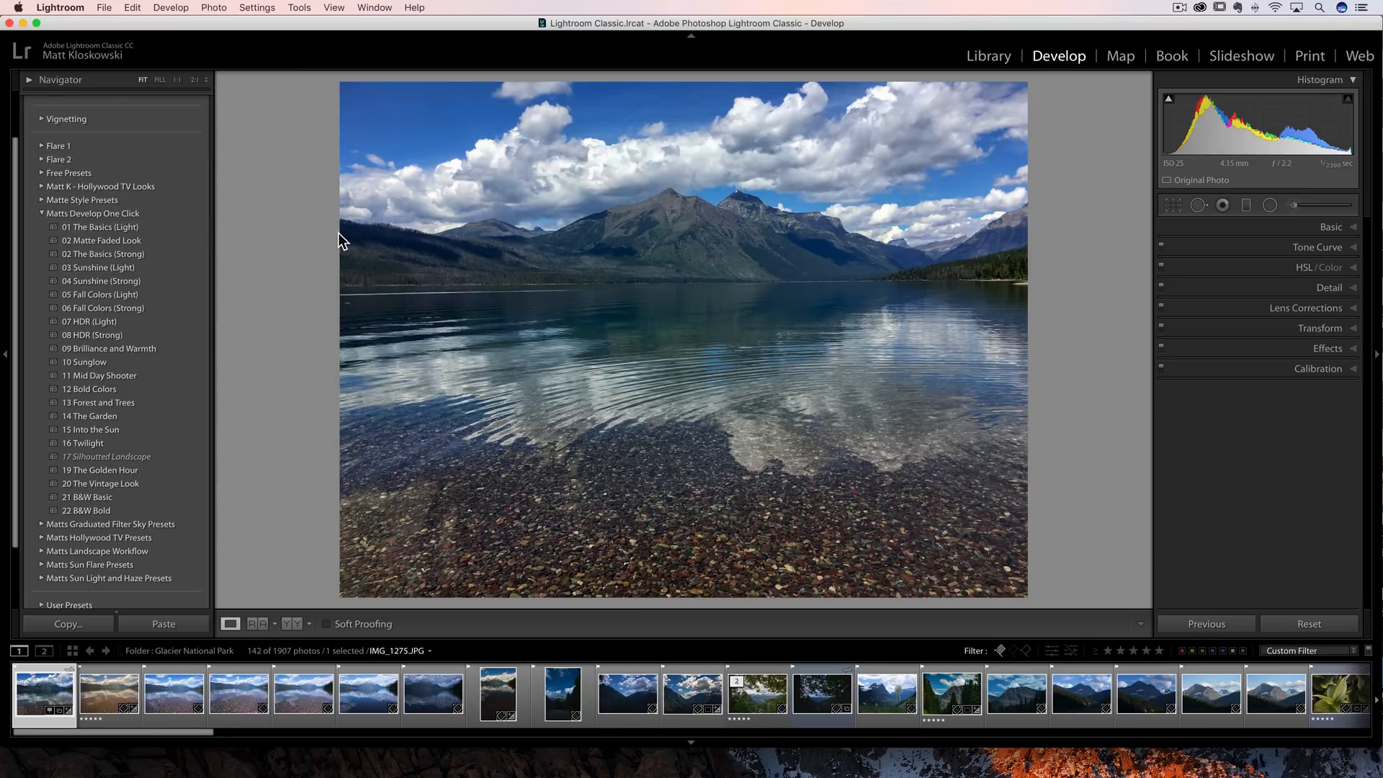
mouse_move(238, 485)
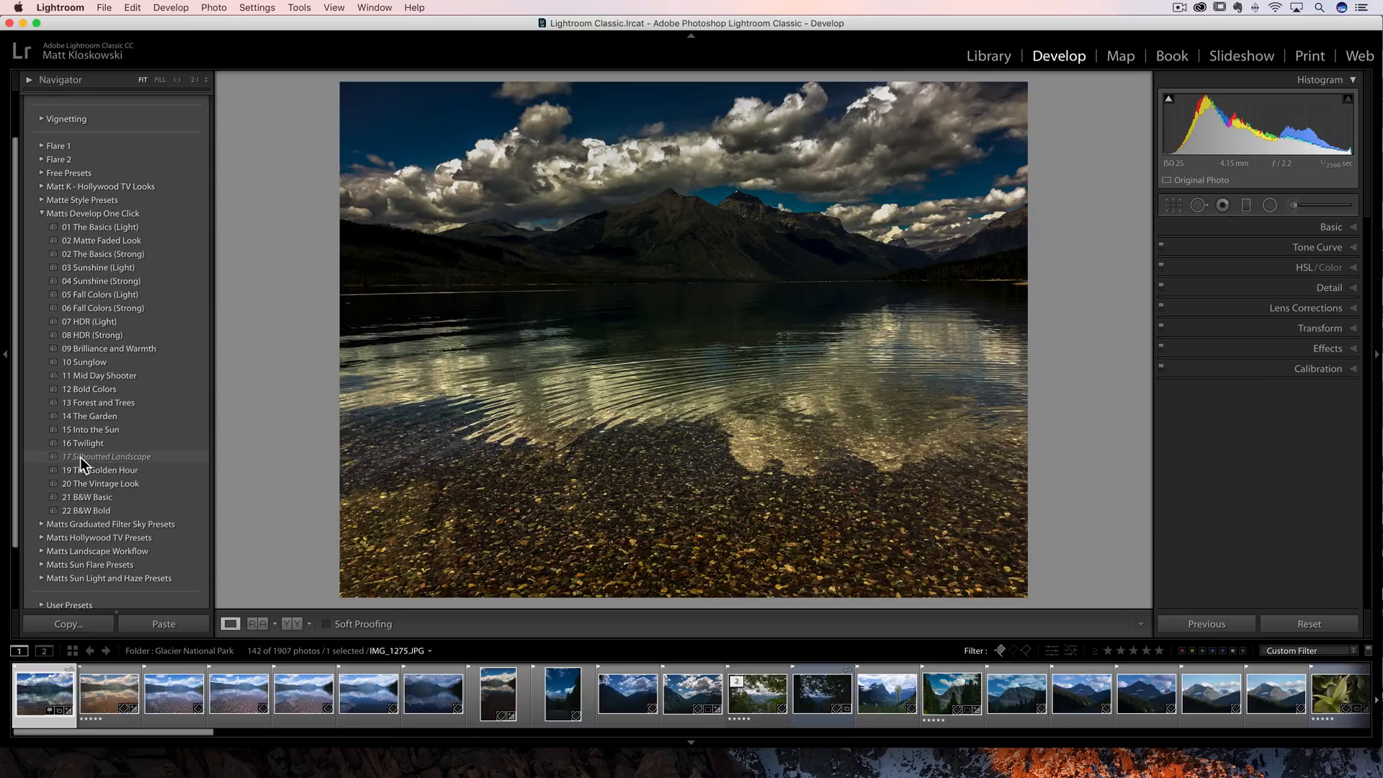
mouse_move(82, 464)
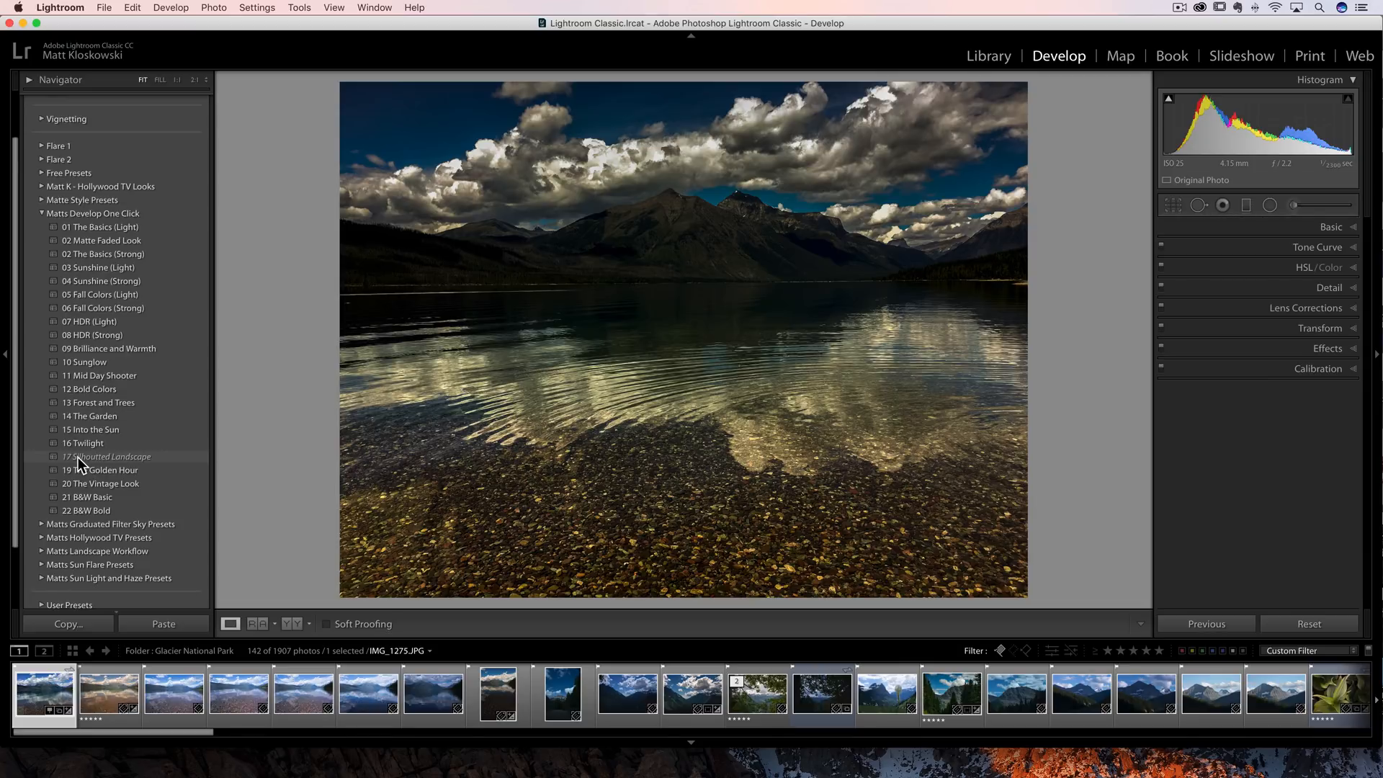
mouse_move(139, 464)
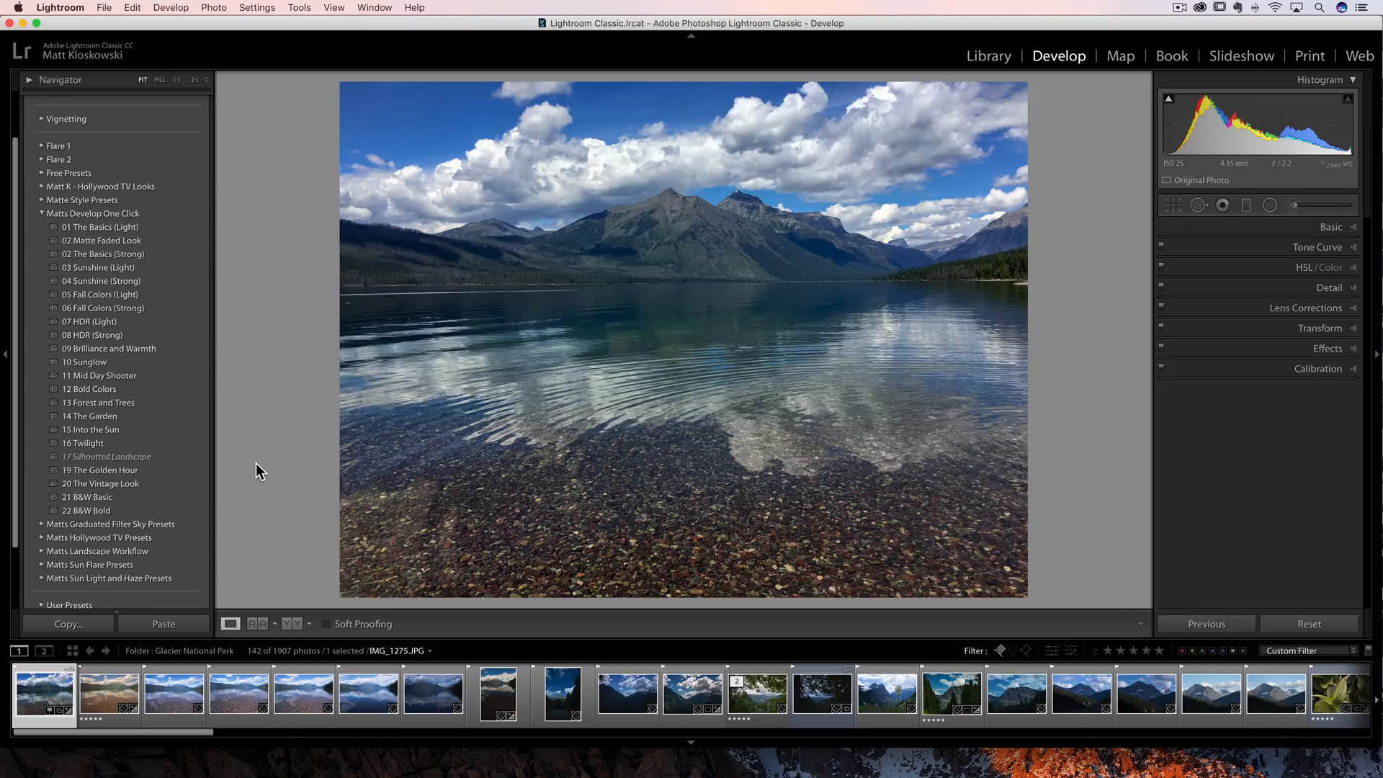
mouse_move(31, 655)
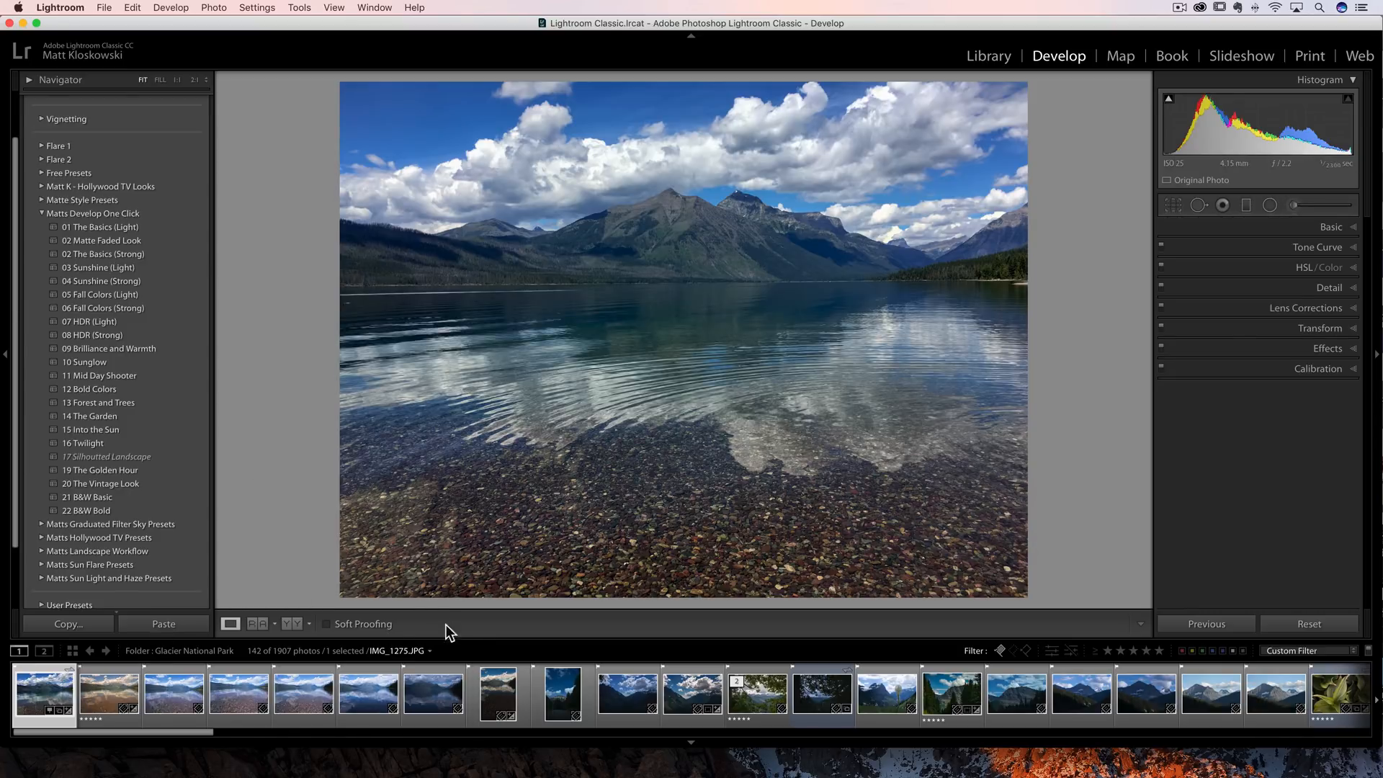
mouse_move(424, 657)
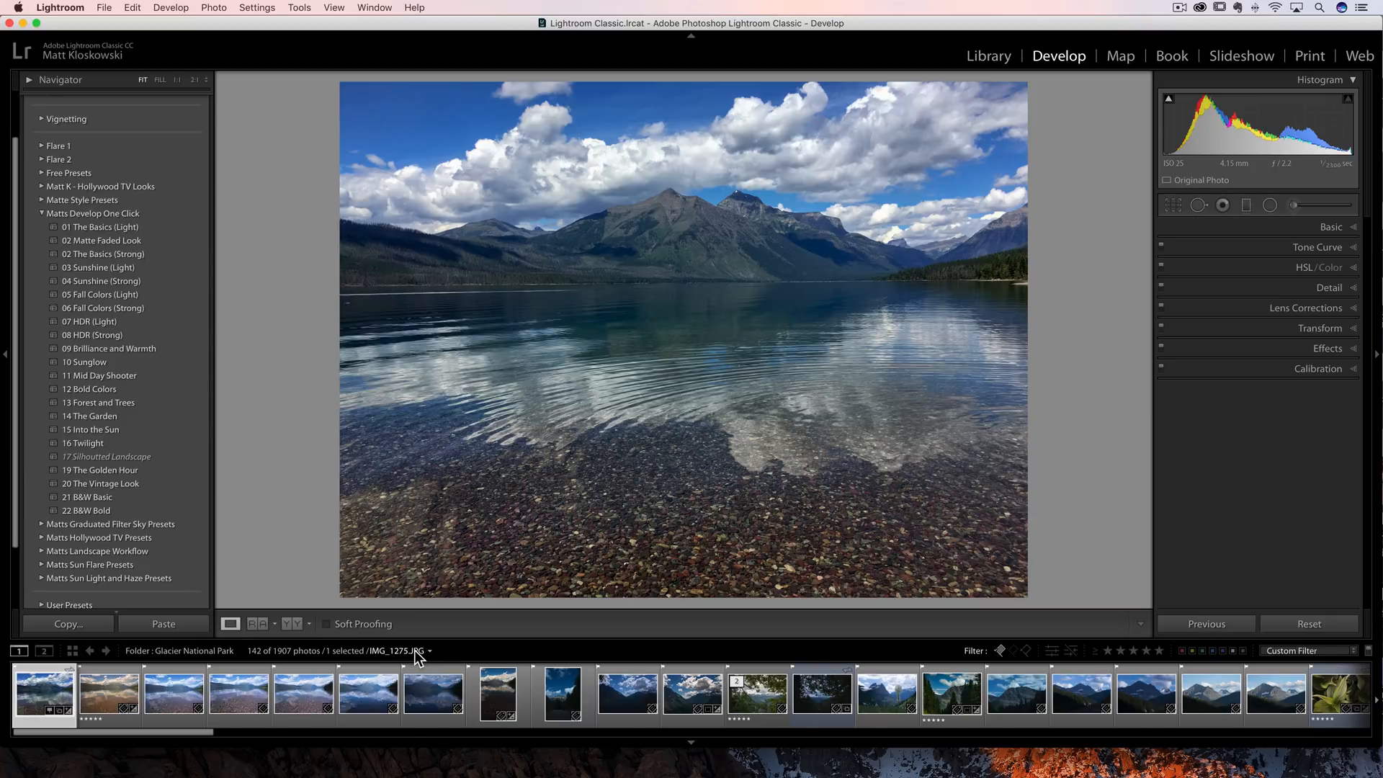
mouse_move(1340, 265)
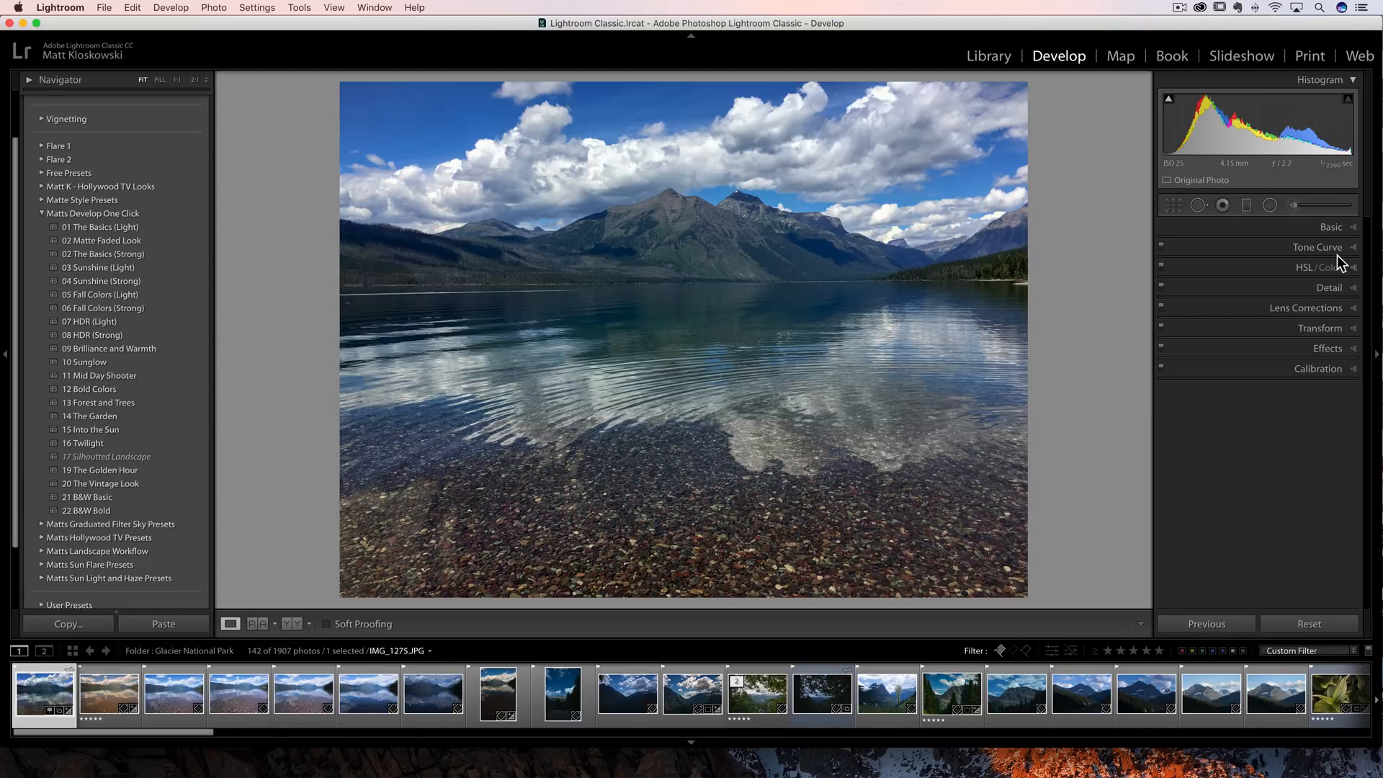
click(1331, 227)
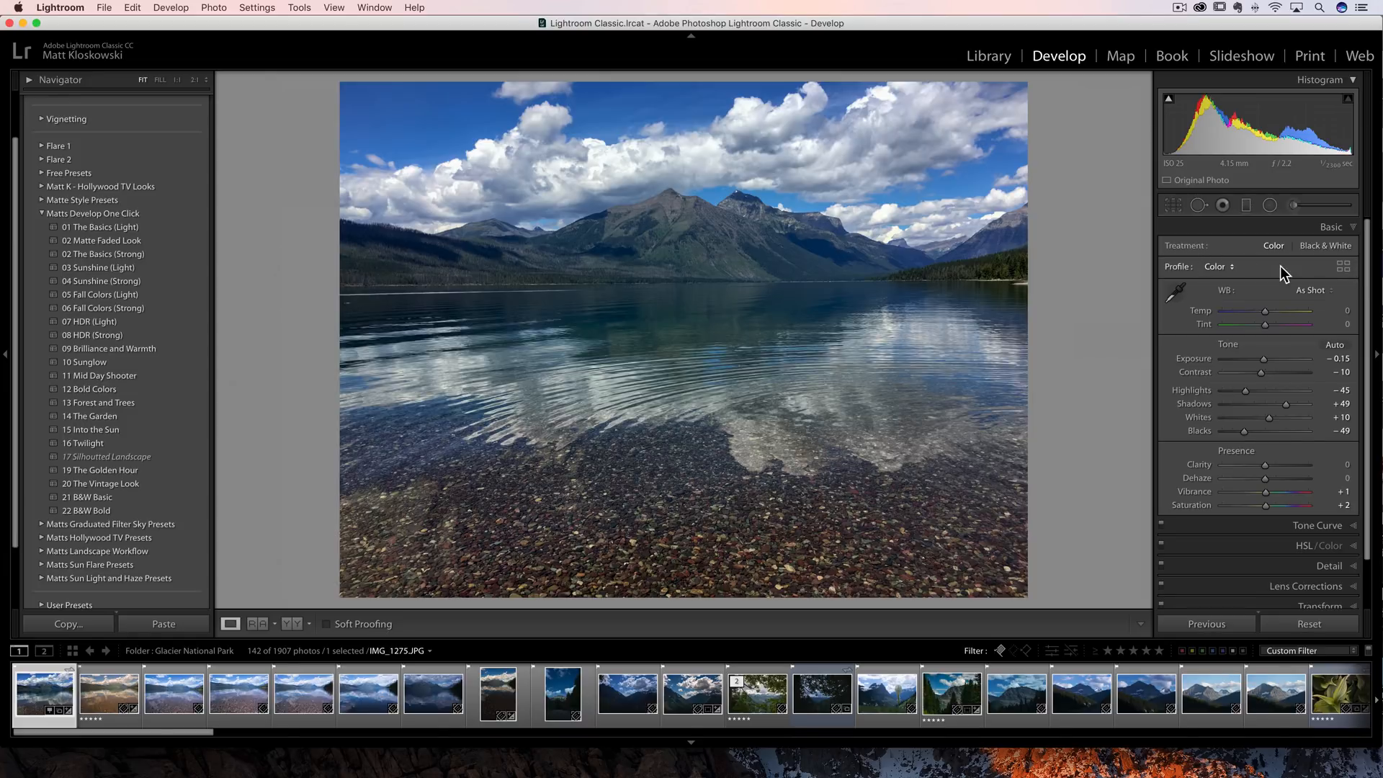
mouse_move(1284, 274)
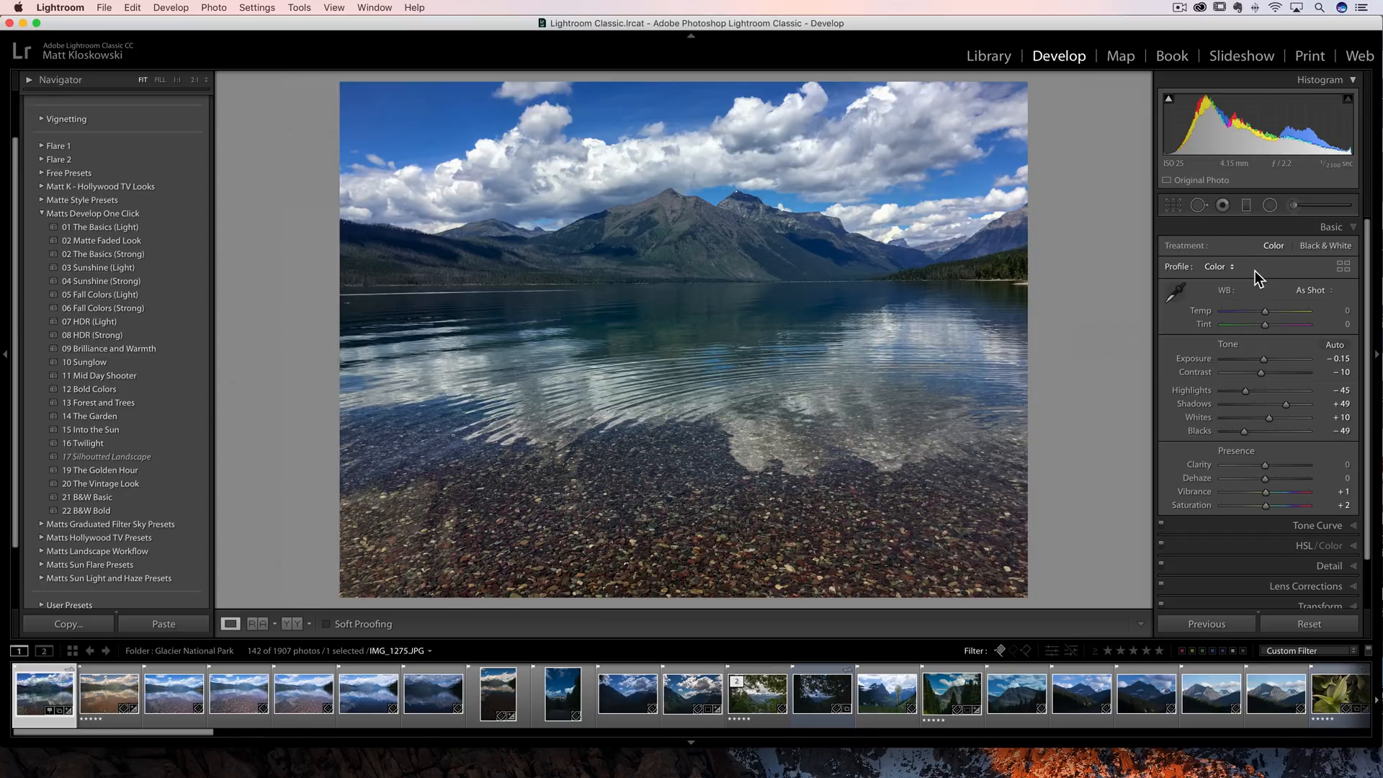
mouse_move(384, 405)
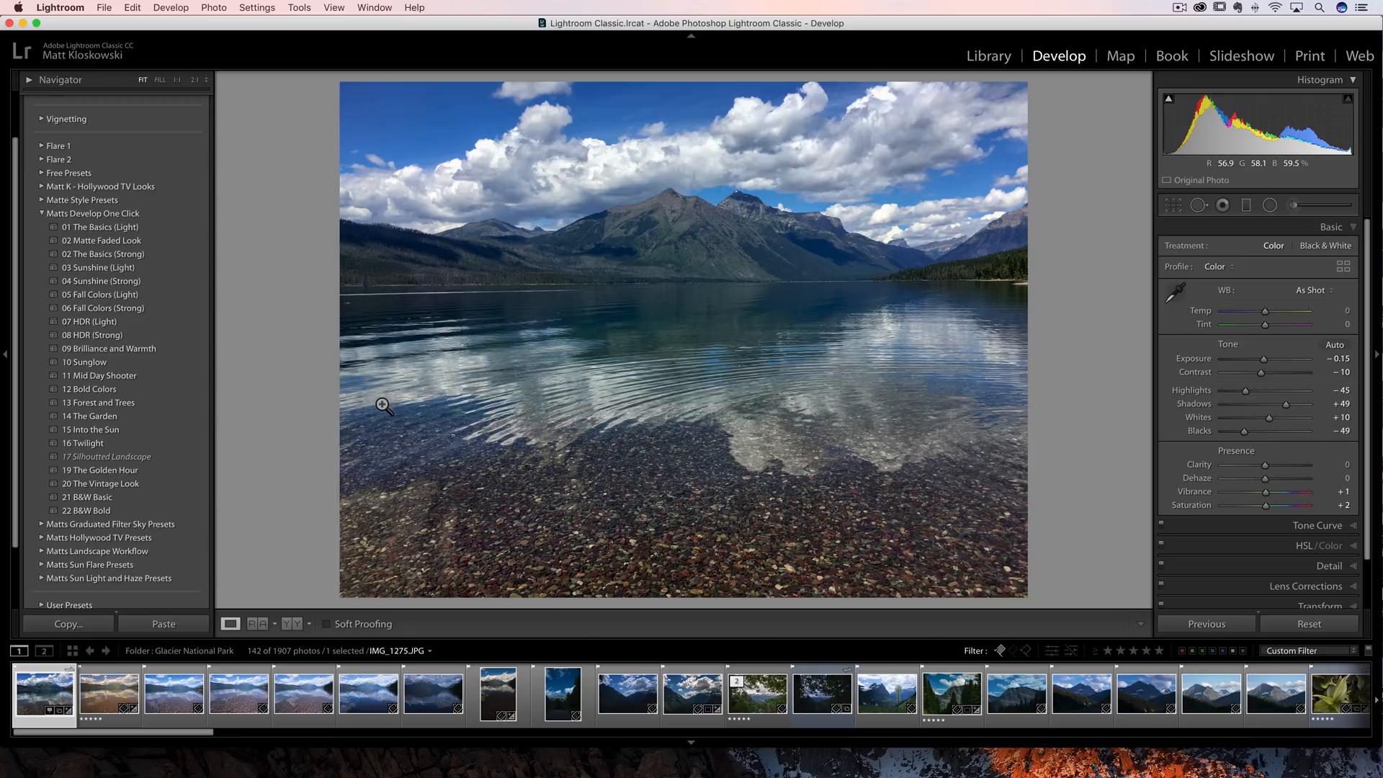
click(107, 693)
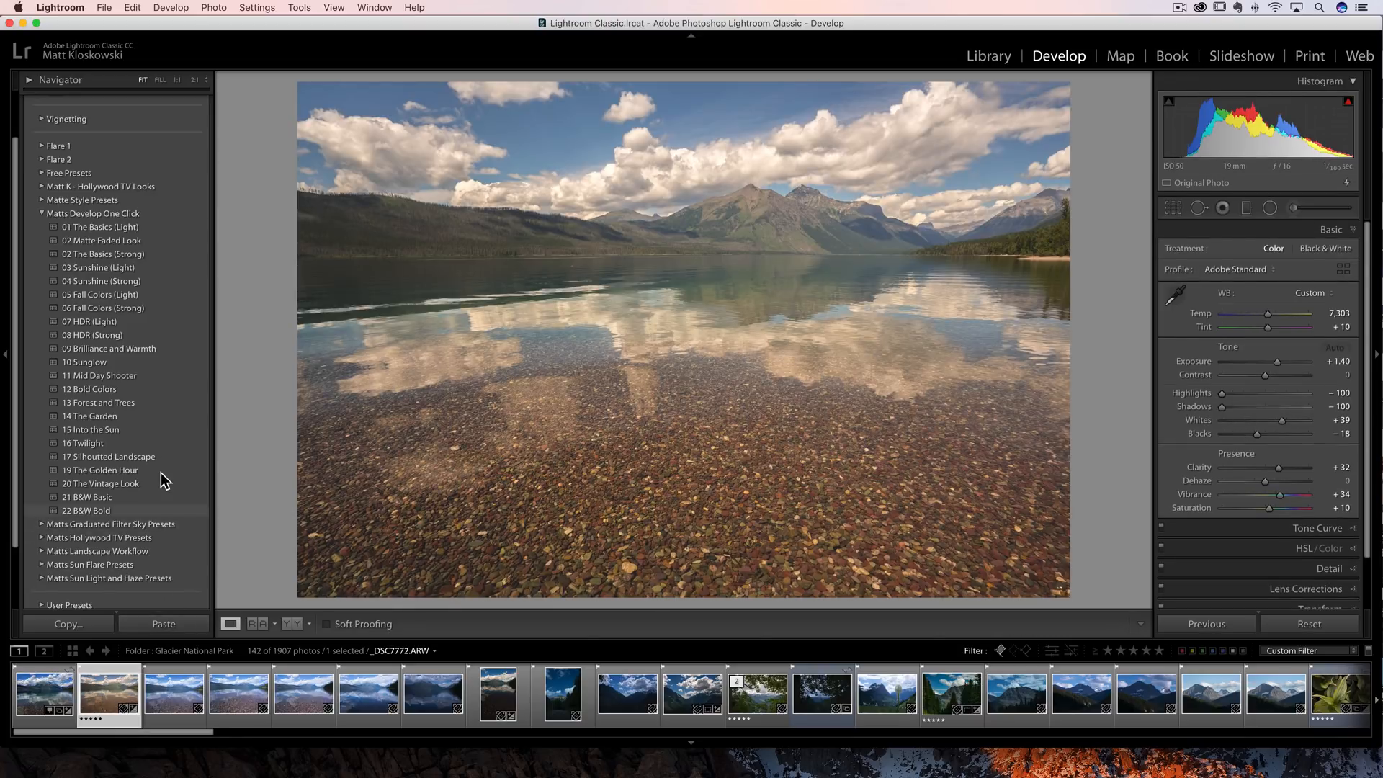
click(82, 443)
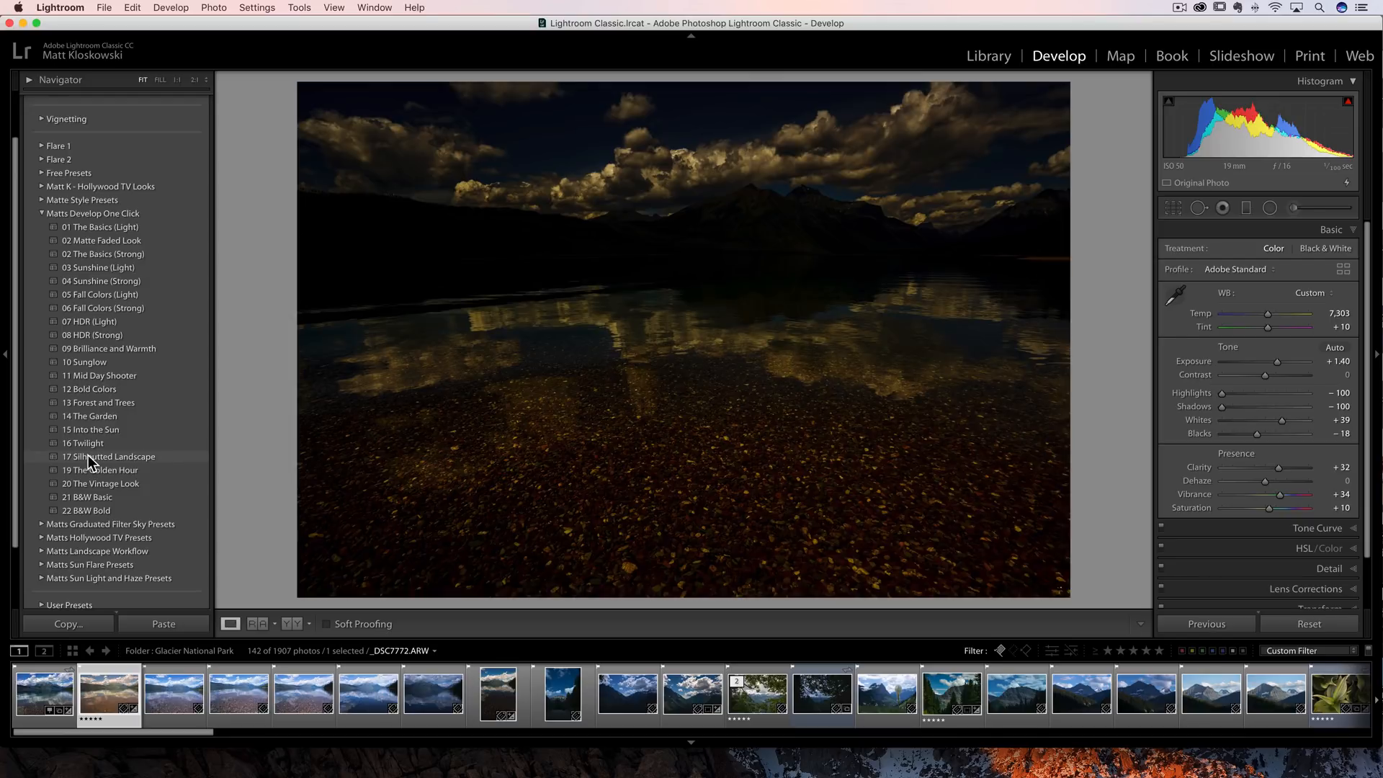
click(43, 692)
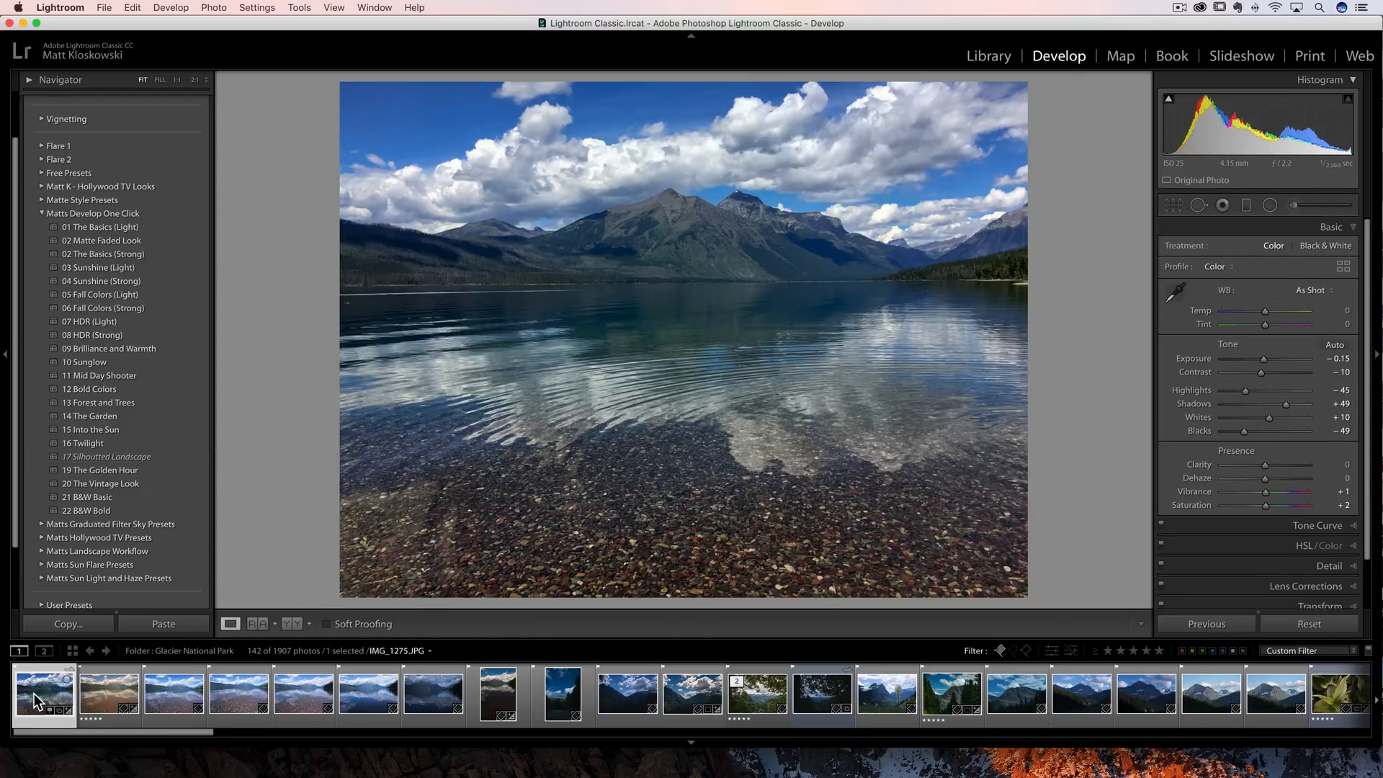
mouse_move(17, 628)
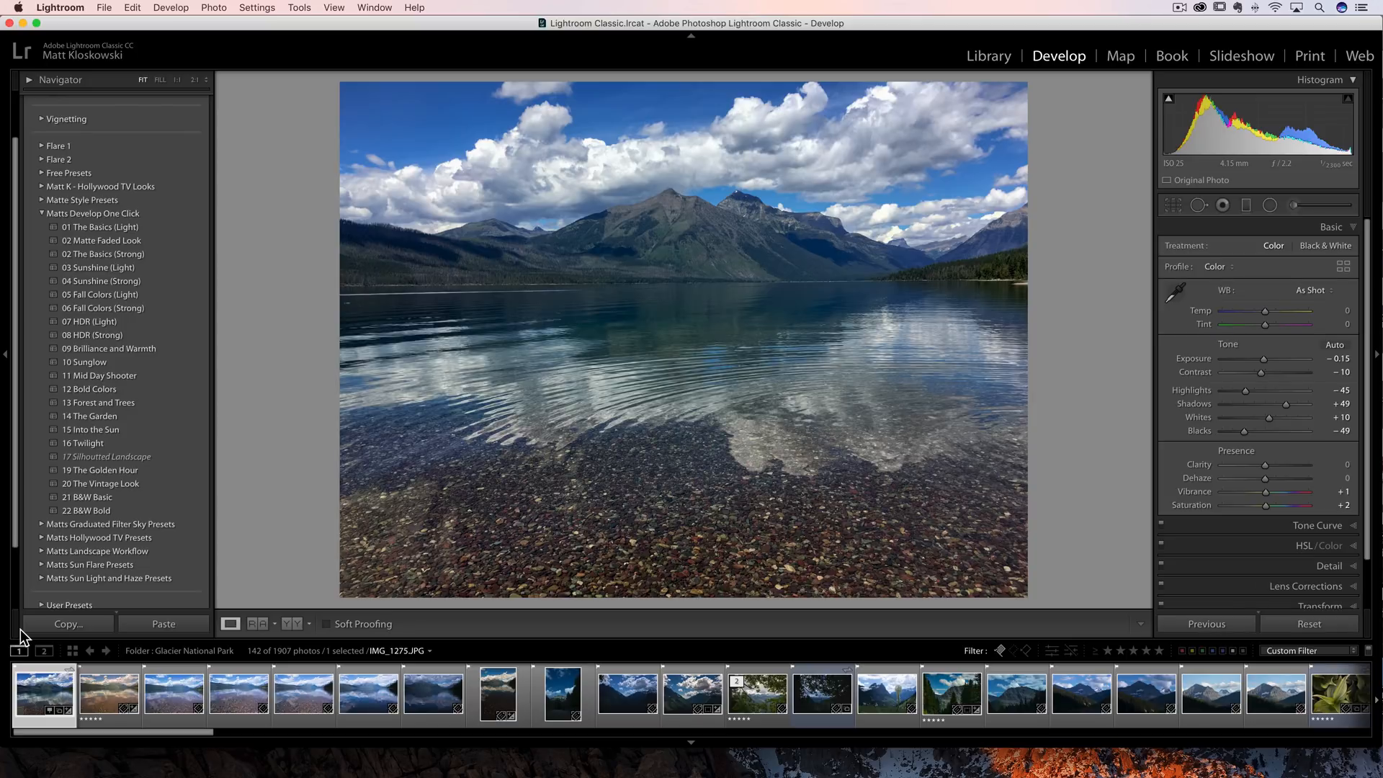
mouse_move(242, 307)
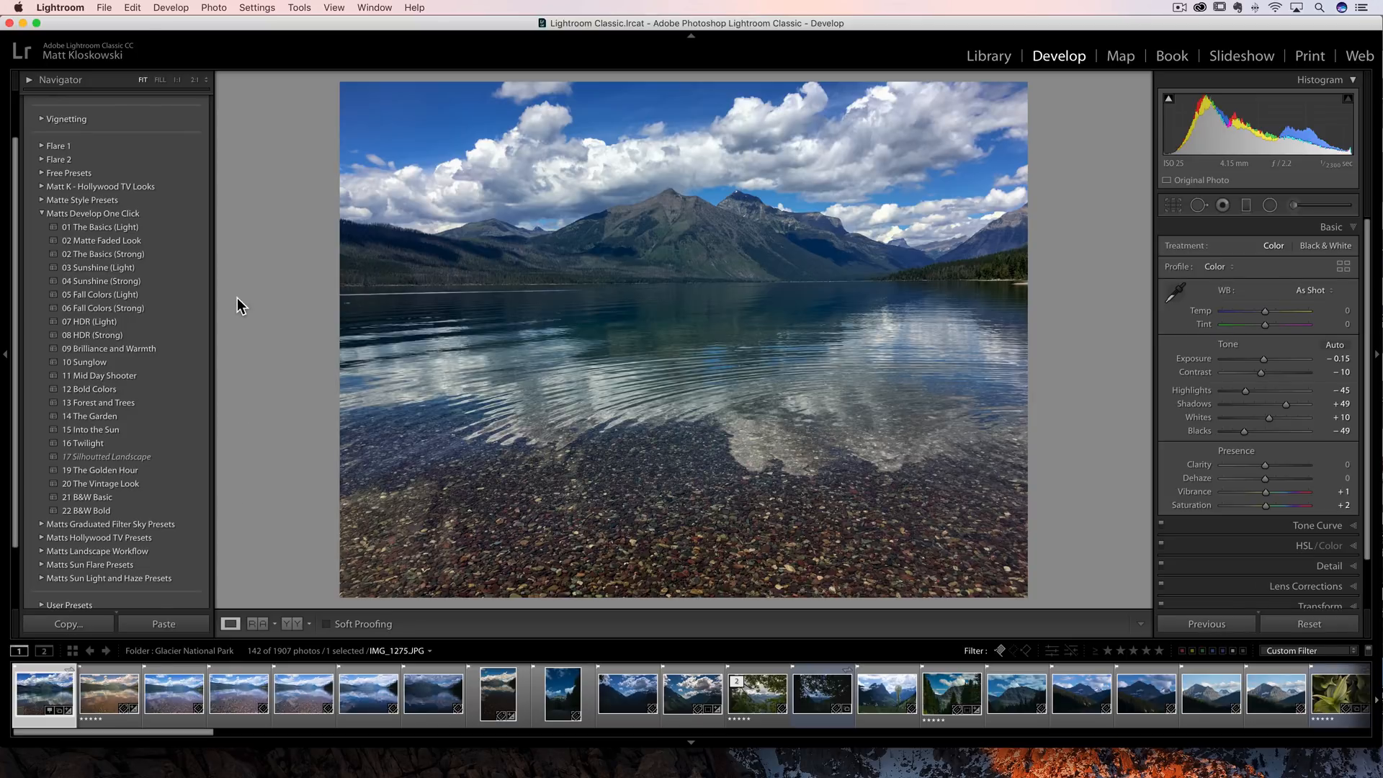
click(60, 8)
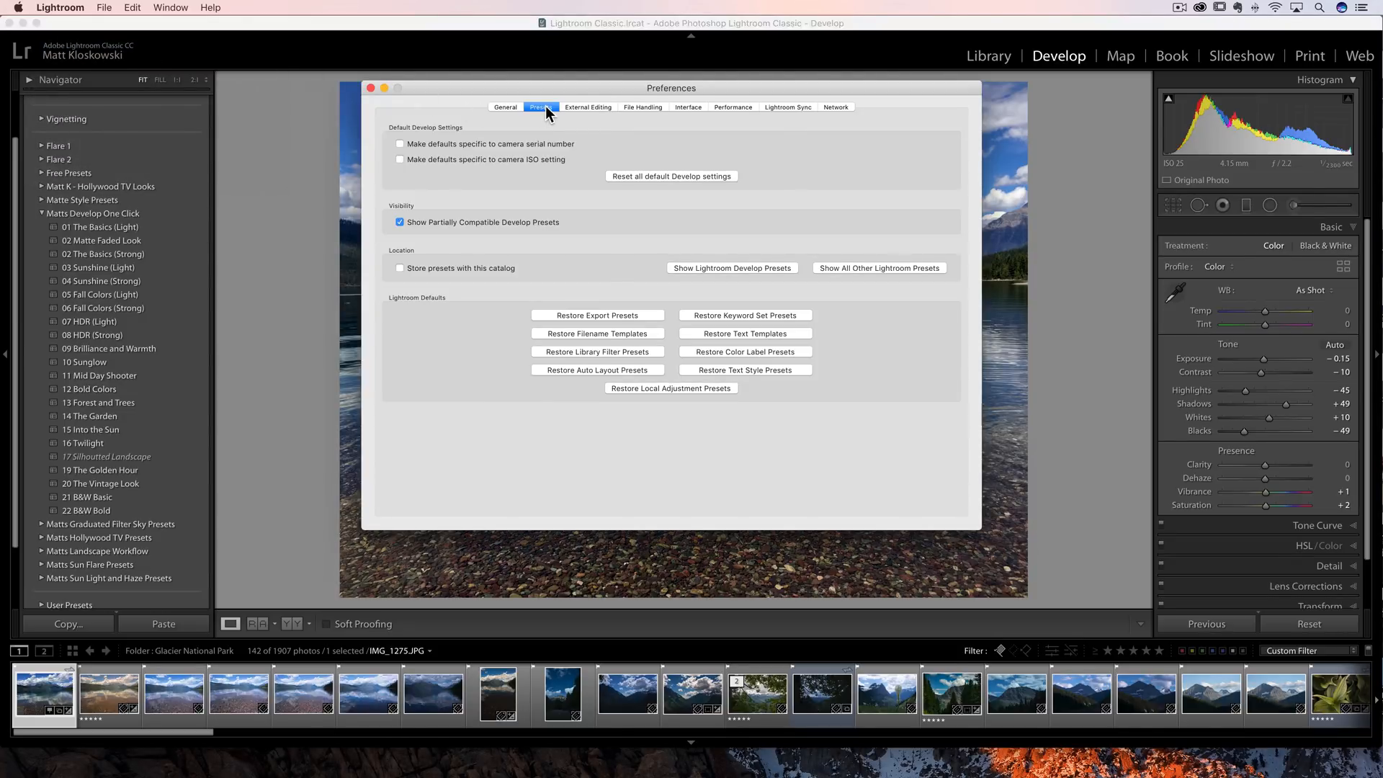
mouse_move(543, 106)
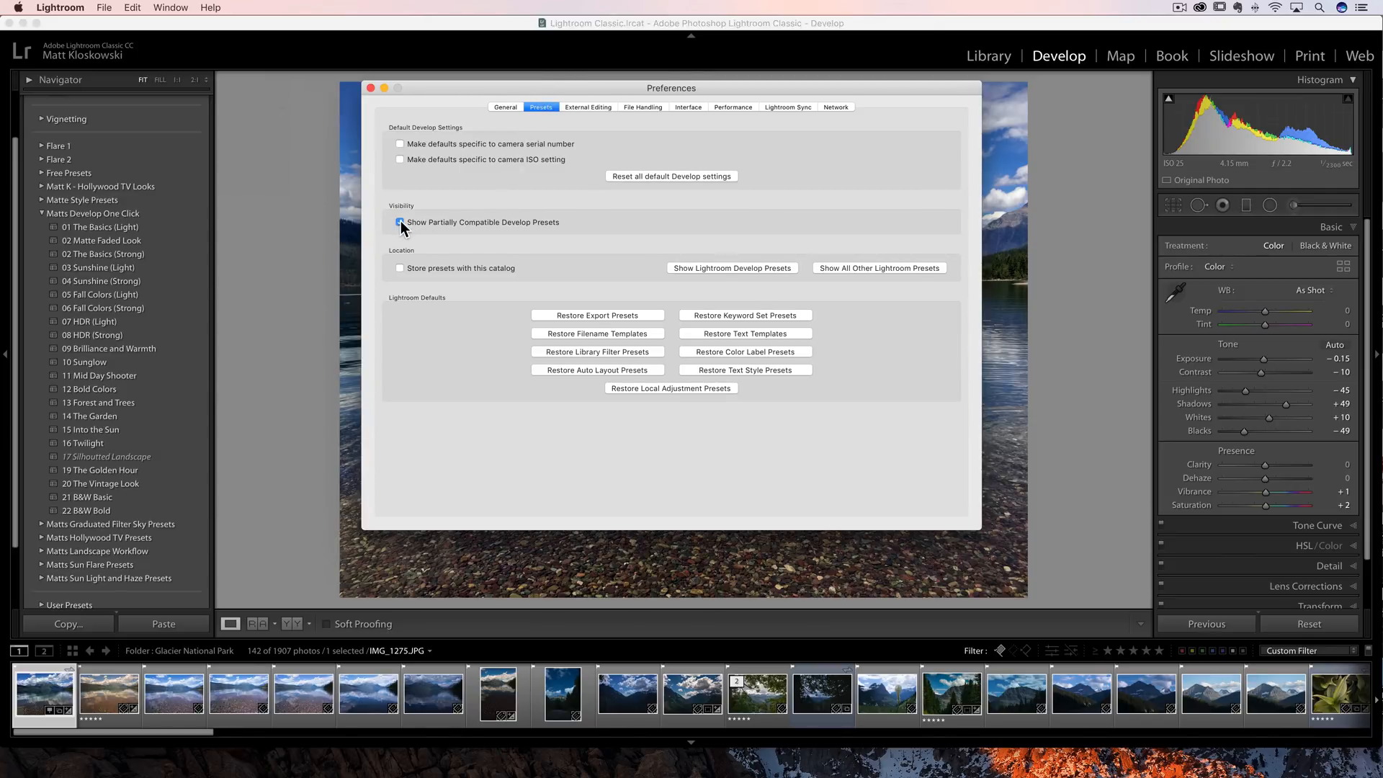
mouse_move(400, 221)
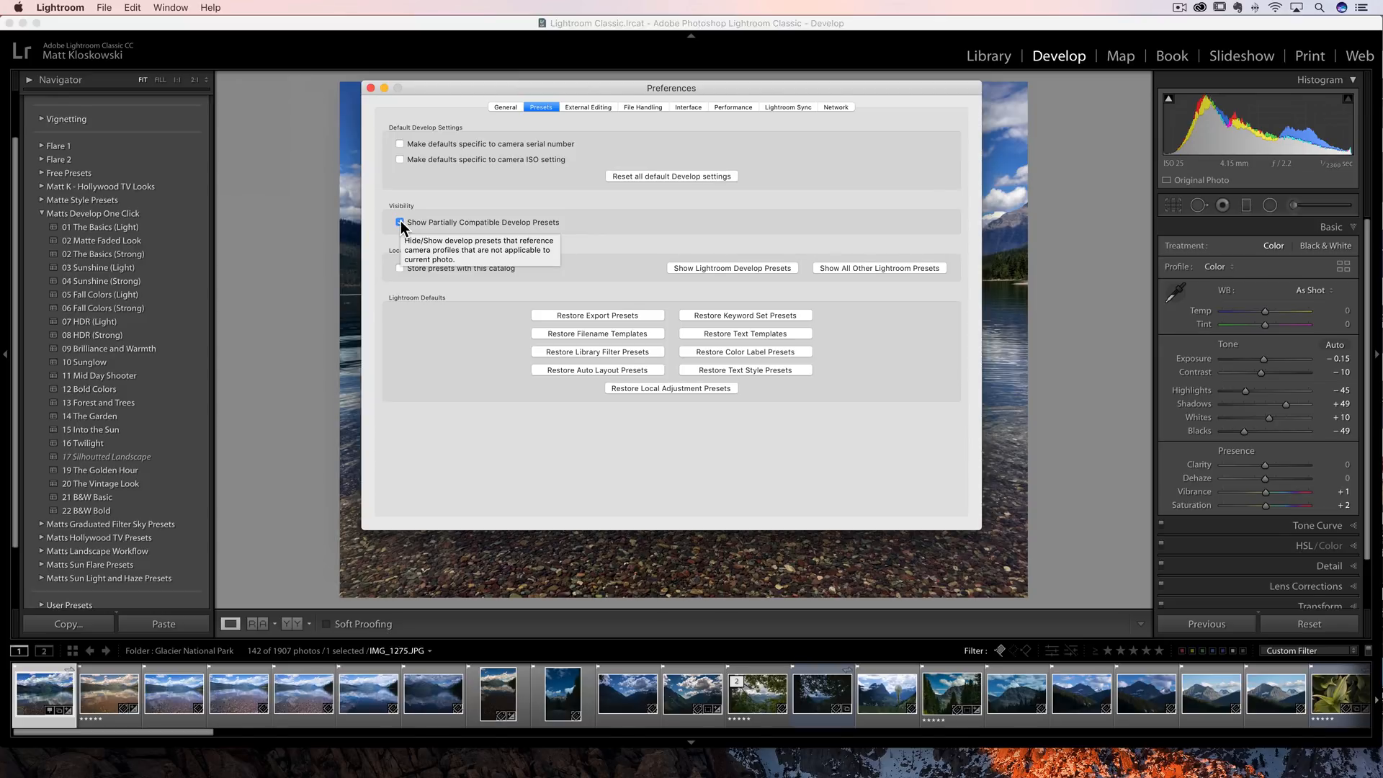
click(401, 221)
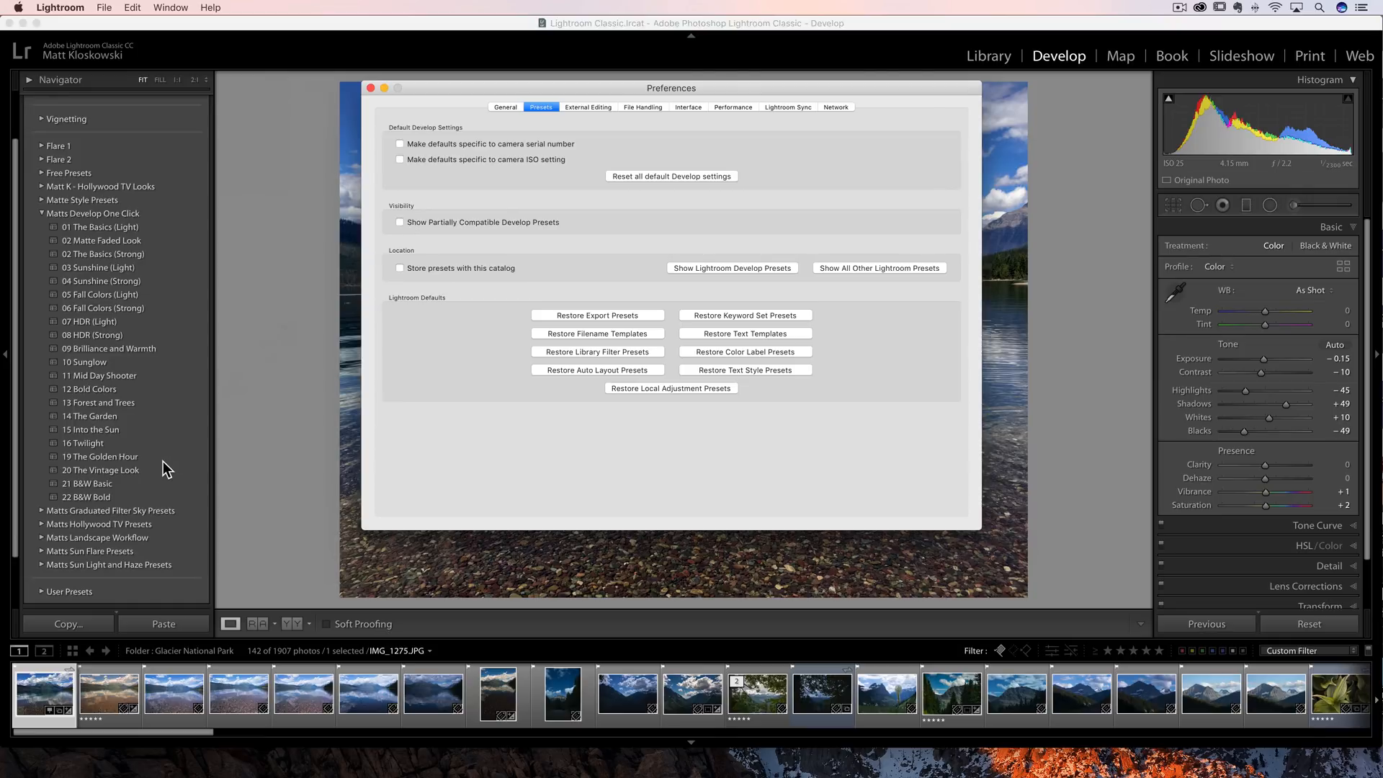
mouse_move(417, 244)
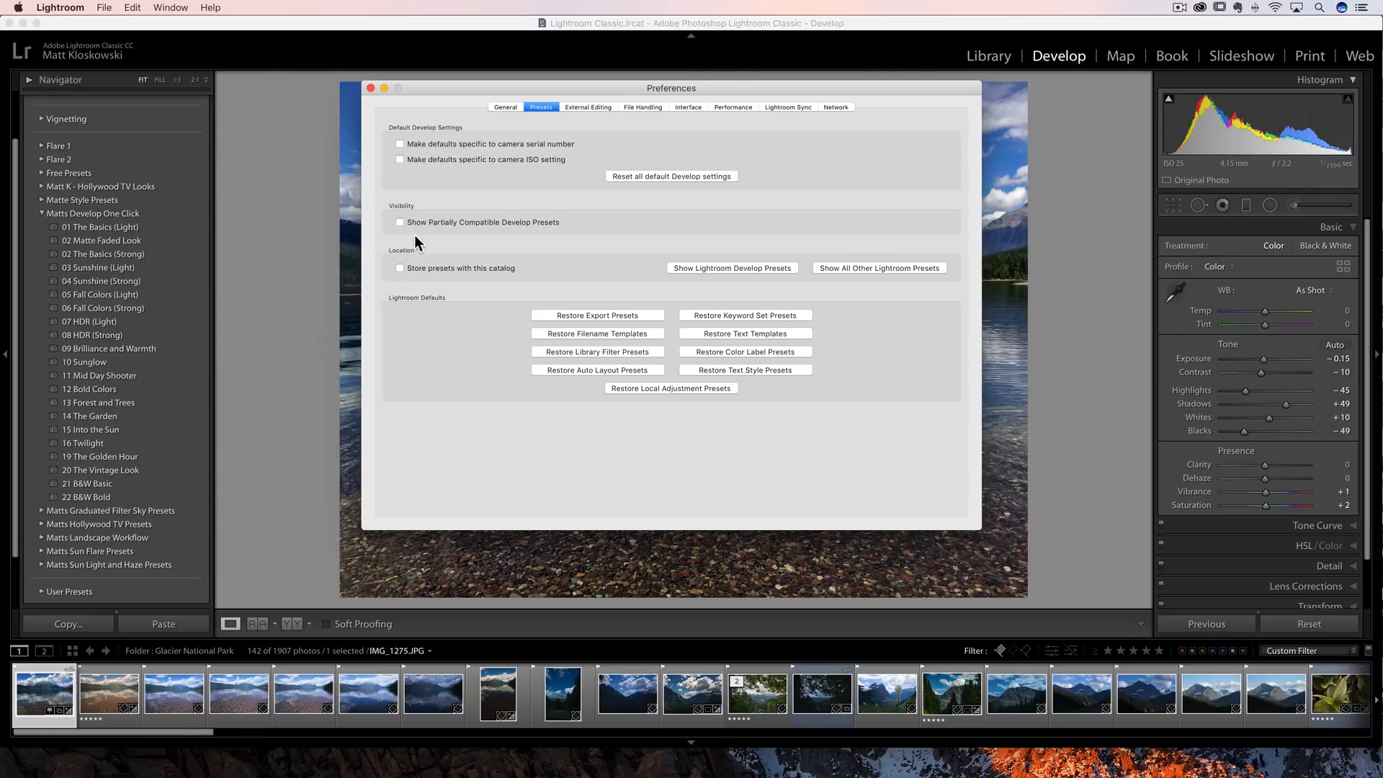
mouse_move(402, 222)
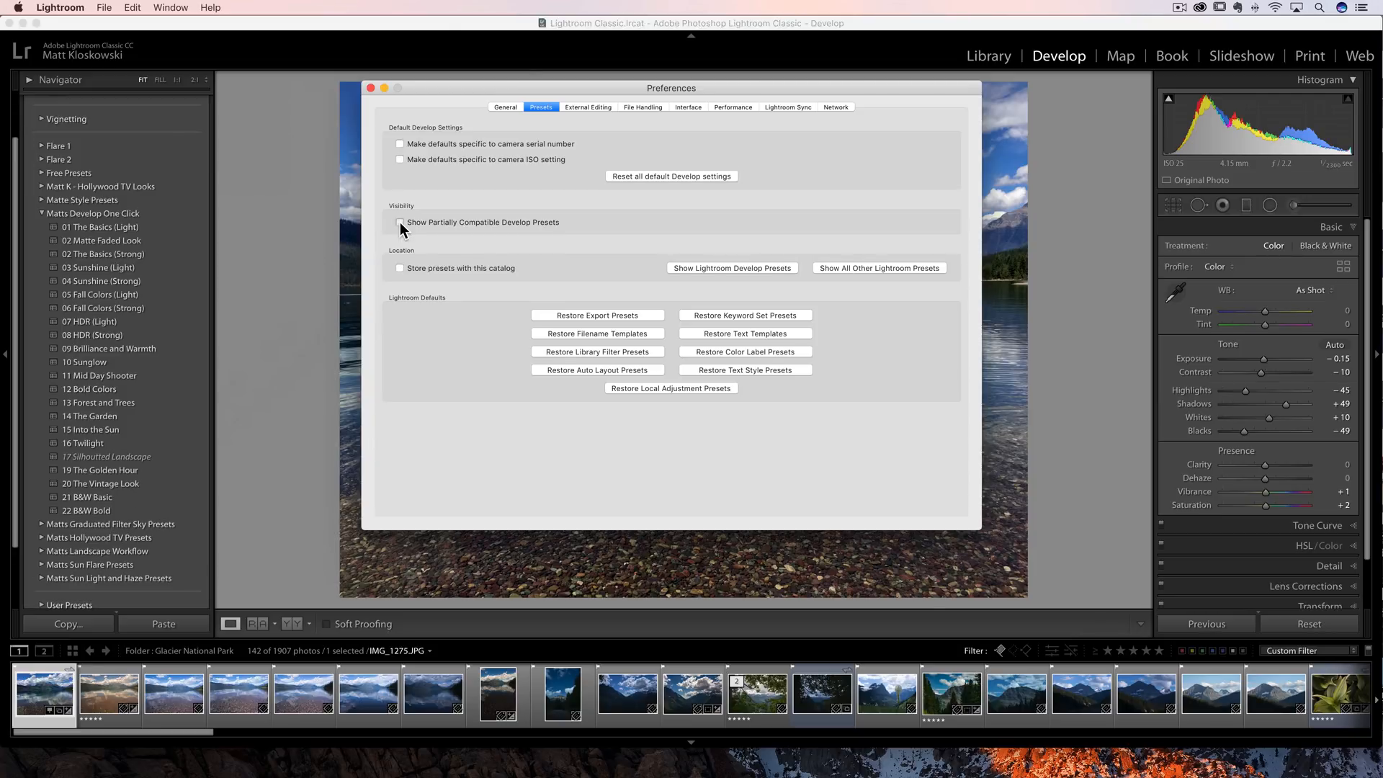
click(372, 88)
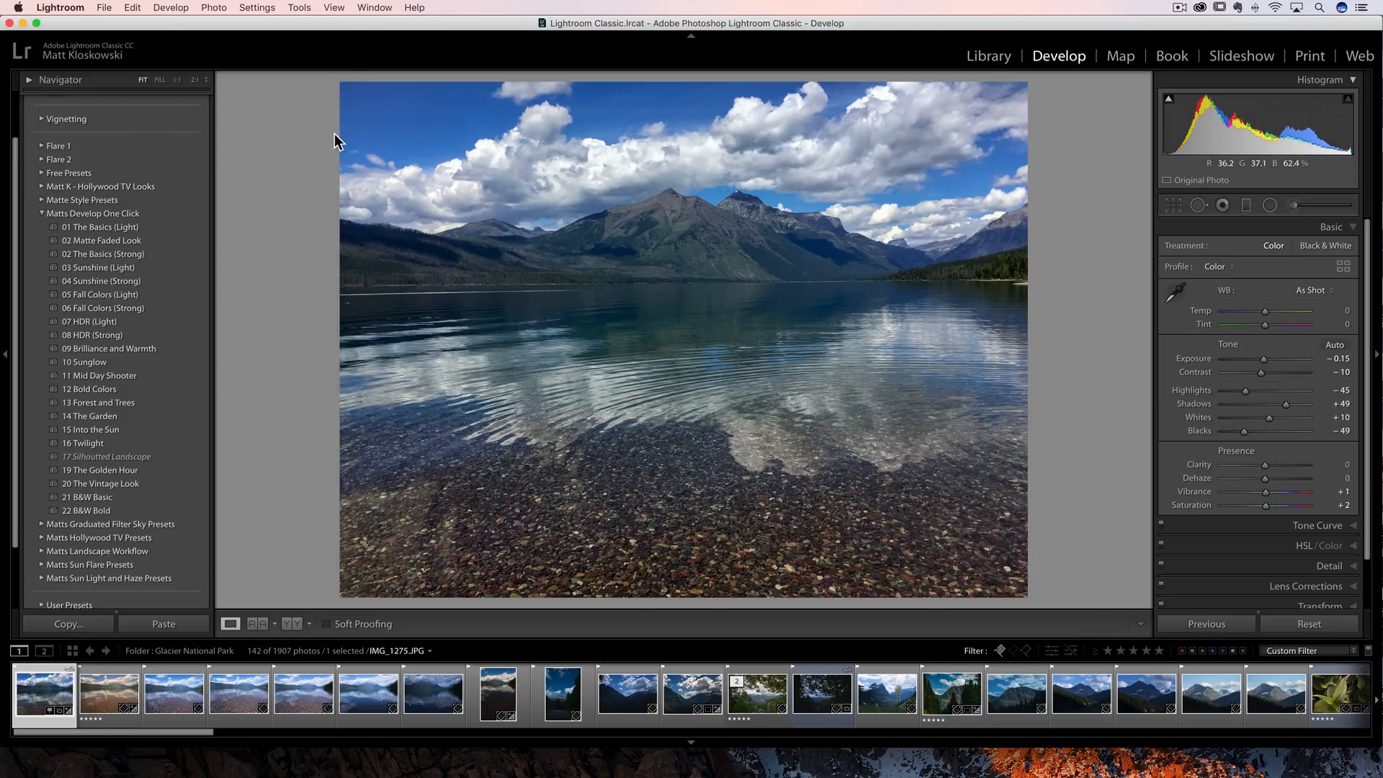
mouse_move(225, 468)
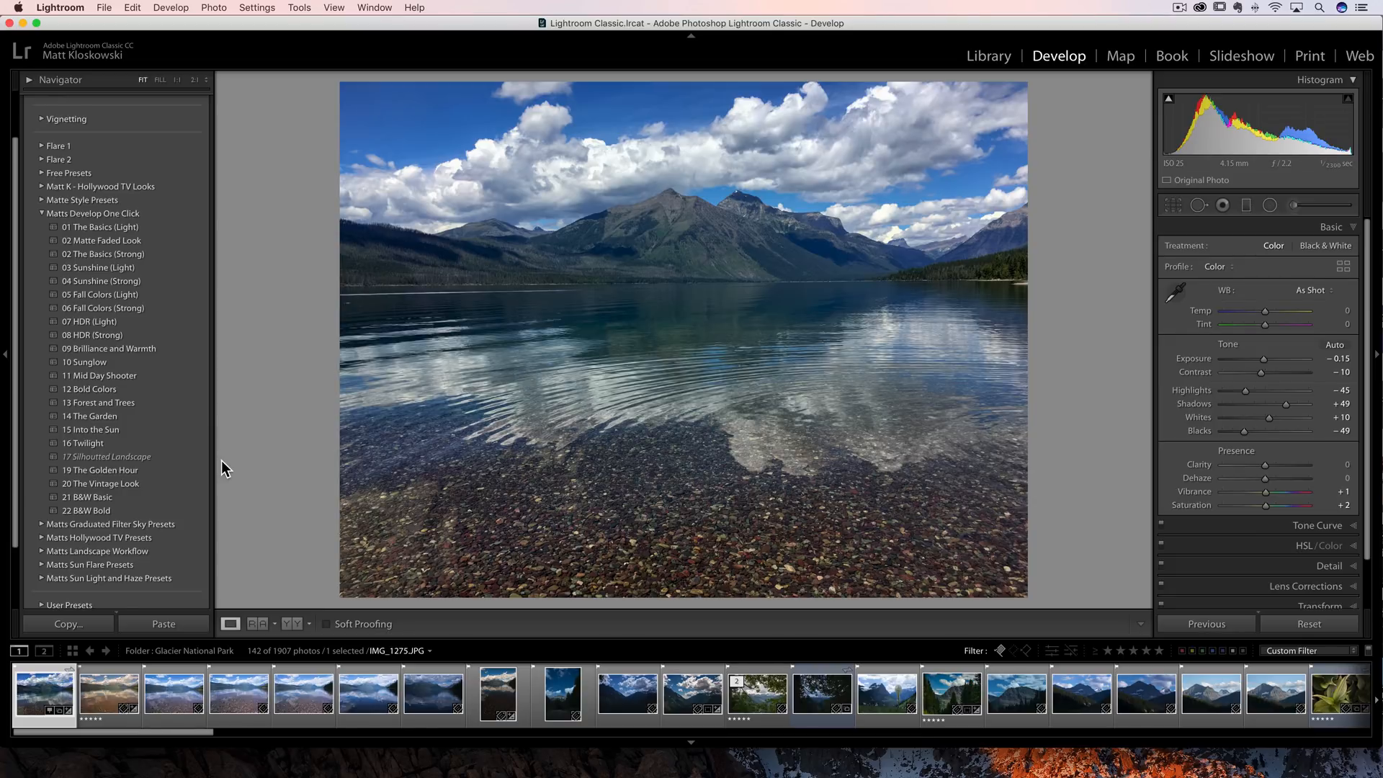
mouse_move(261, 453)
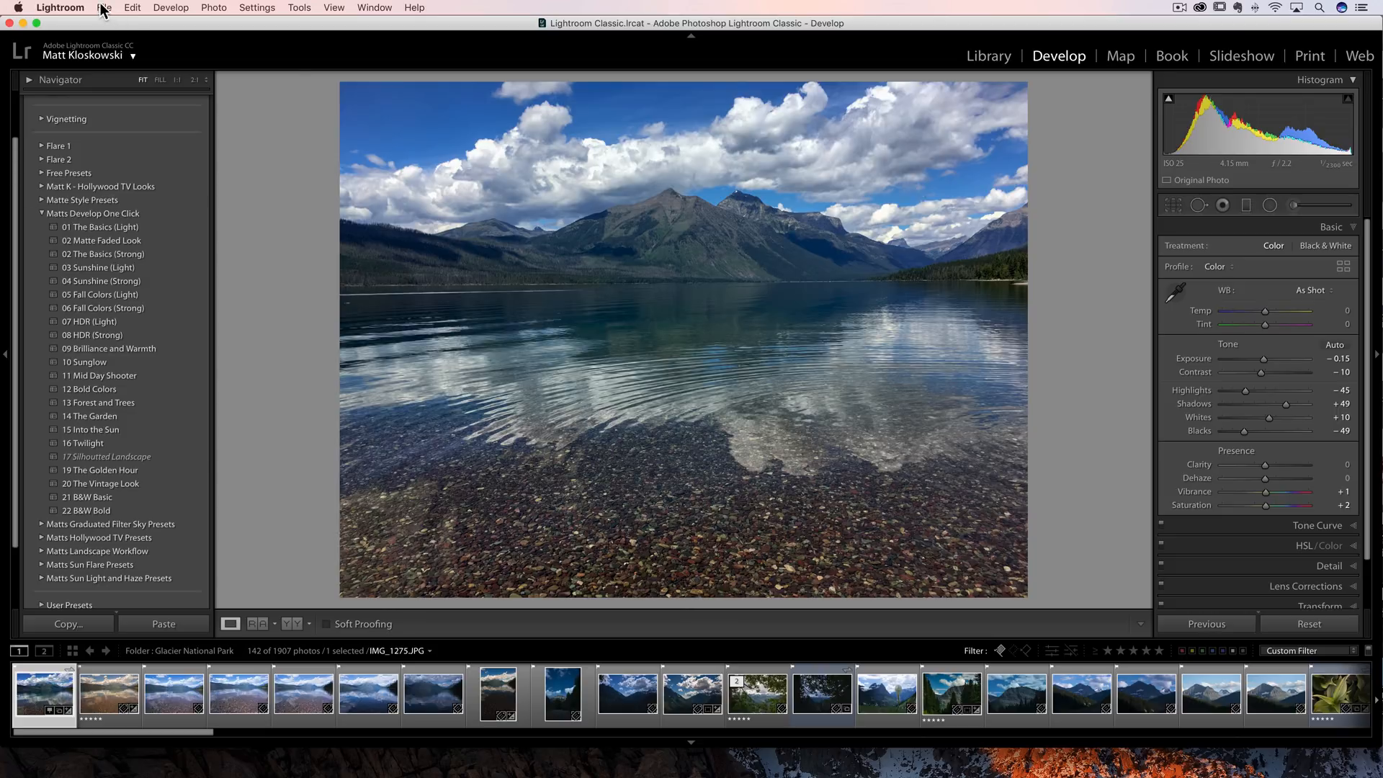
click(103, 7)
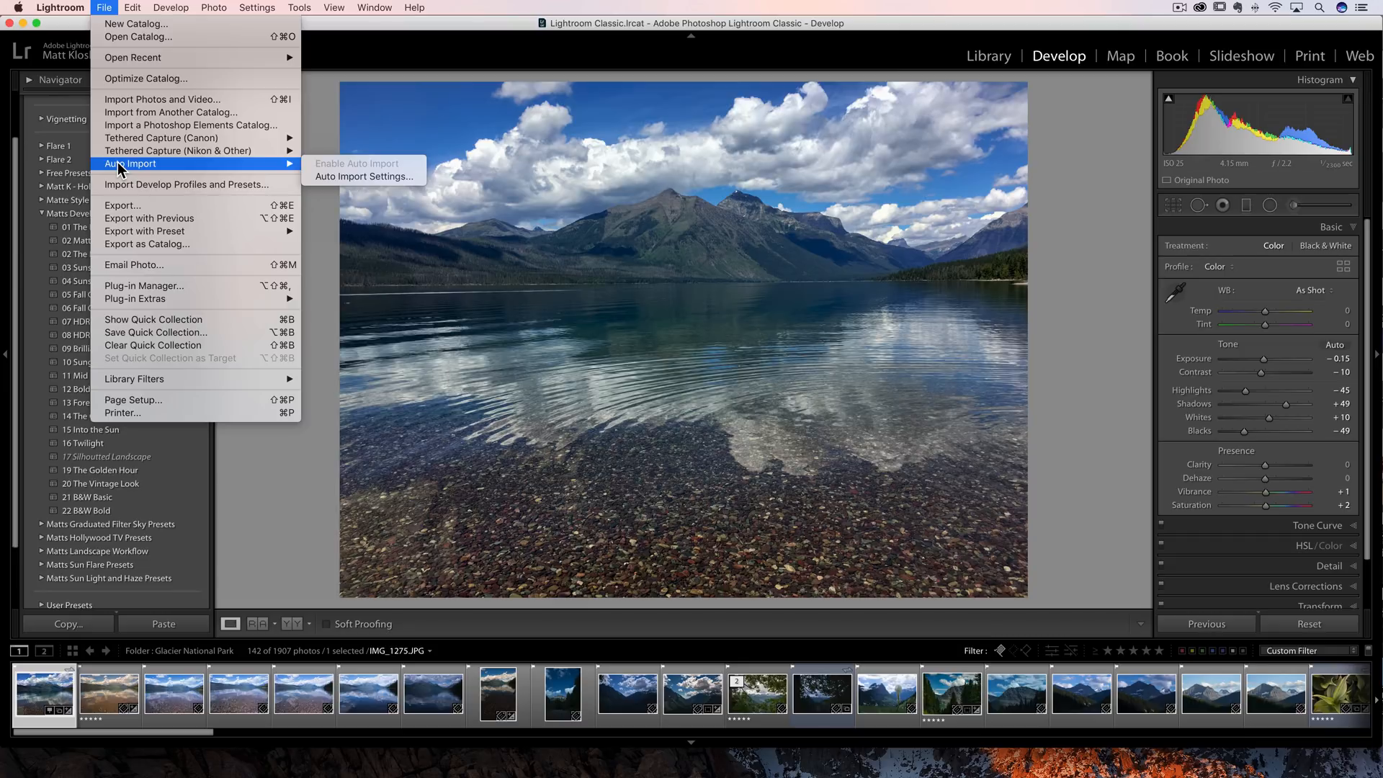
mouse_move(363, 176)
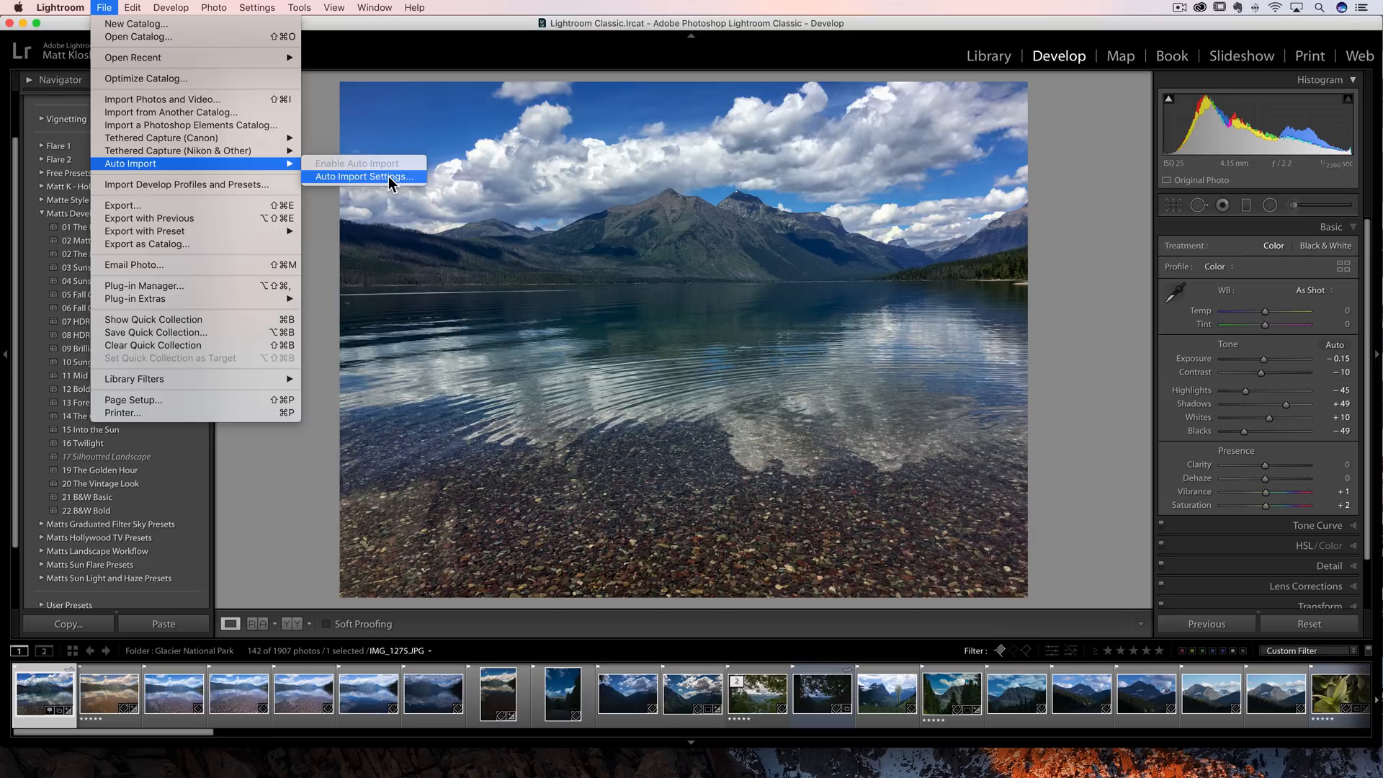
click(363, 177)
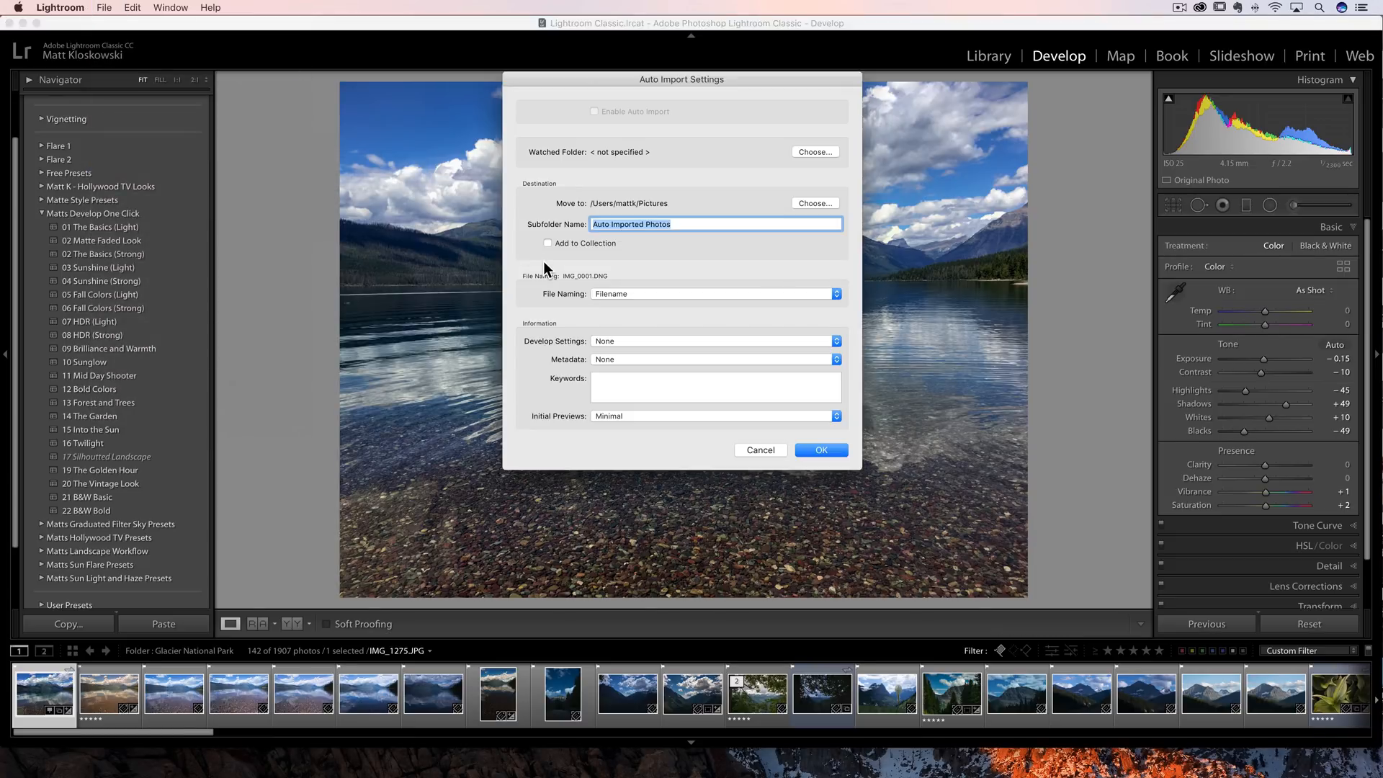
mouse_move(633, 257)
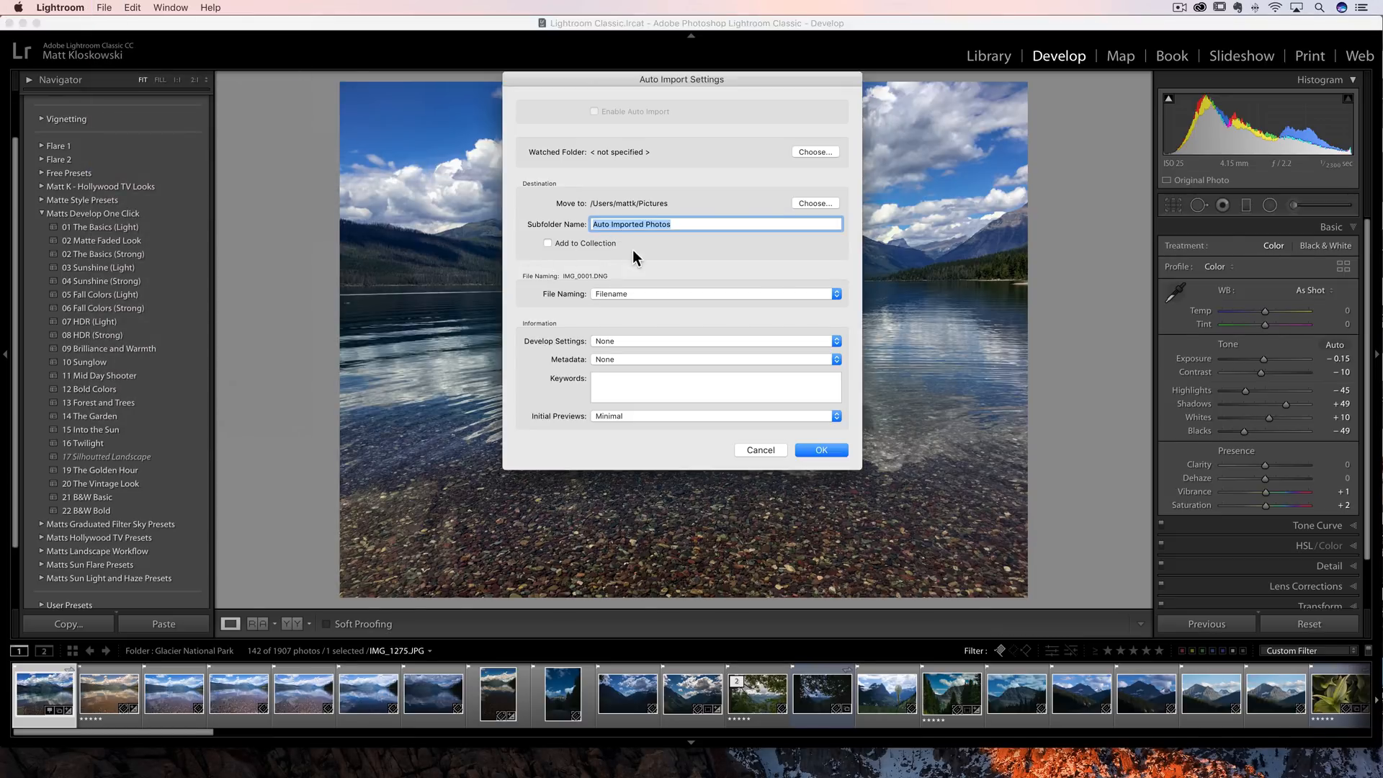
mouse_move(609, 244)
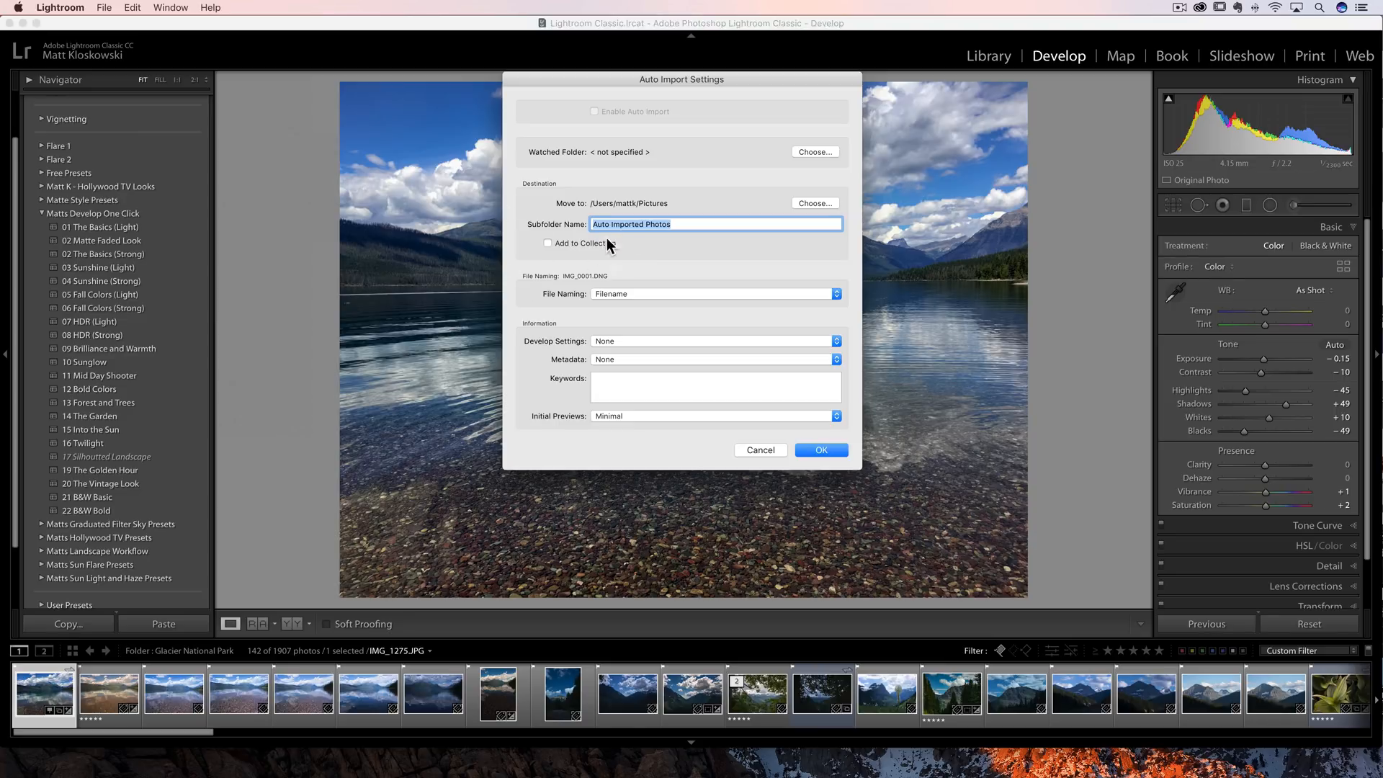
mouse_move(763, 449)
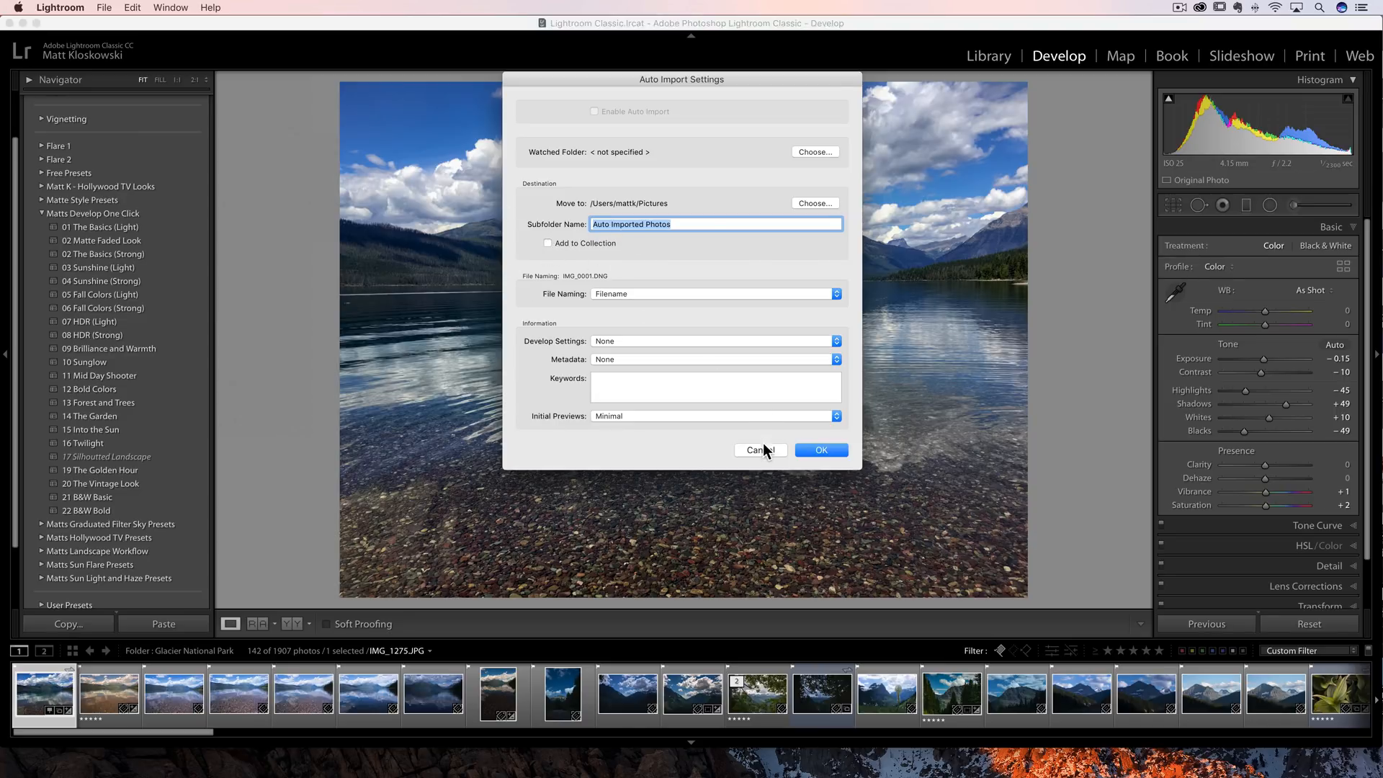
click(759, 450)
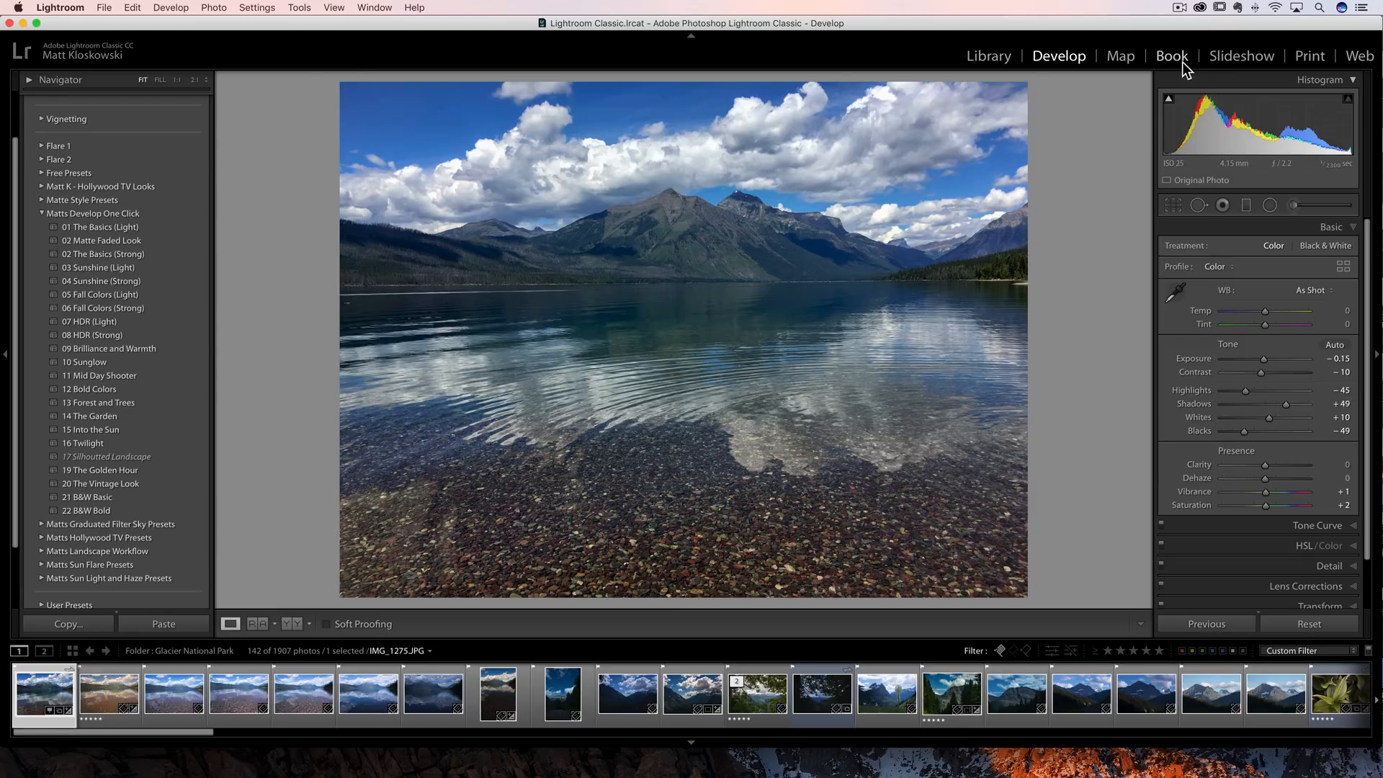
View the unsaved book with Grid Snap set to Cells, then return to Library.
click(1172, 55)
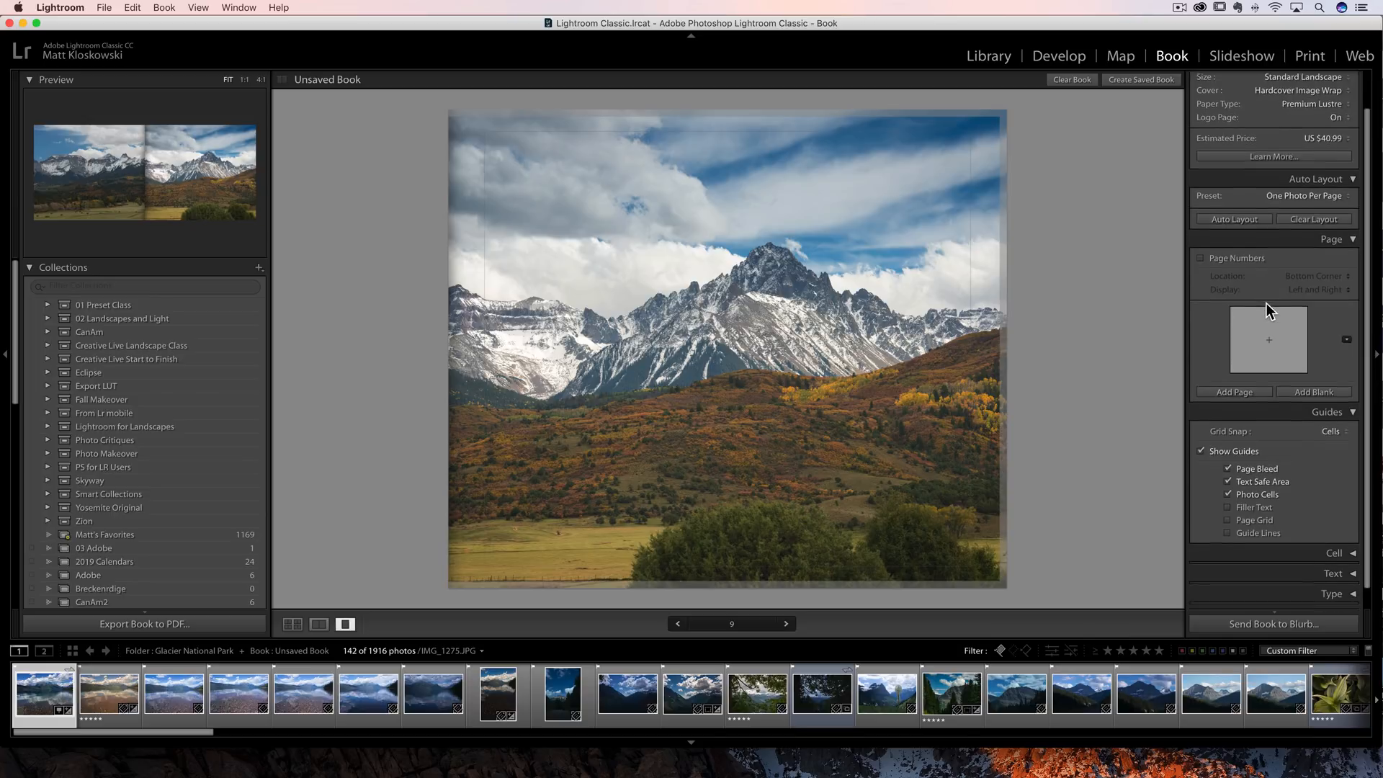
click(1332, 431)
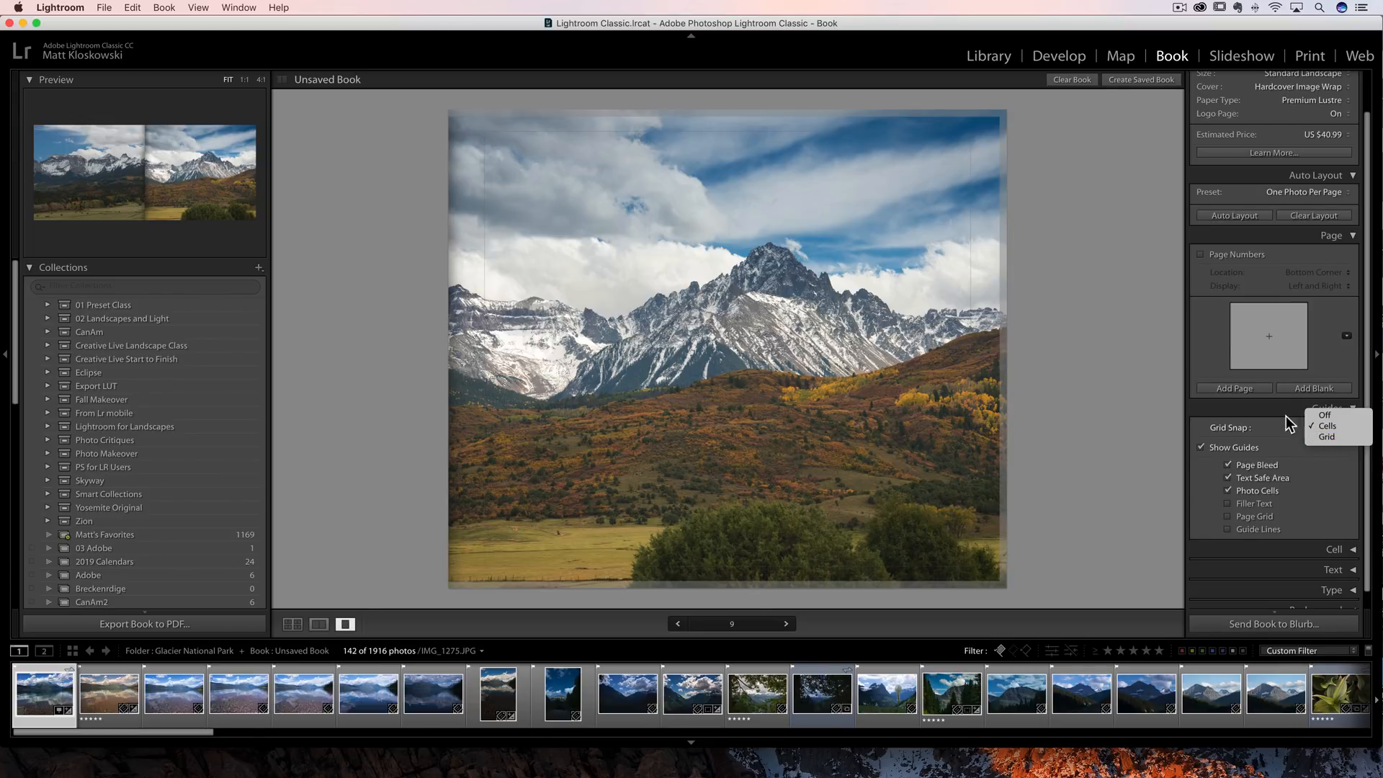
click(1325, 426)
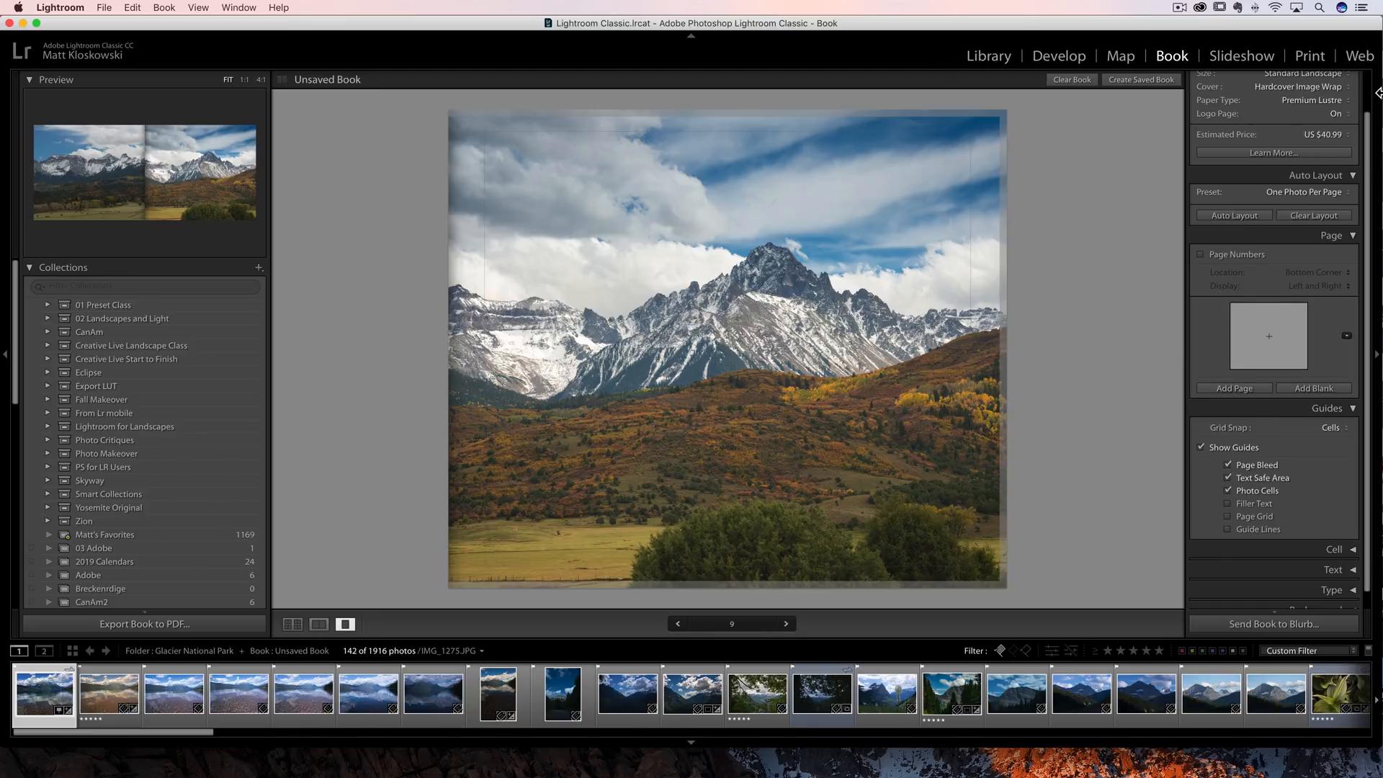
click(987, 55)
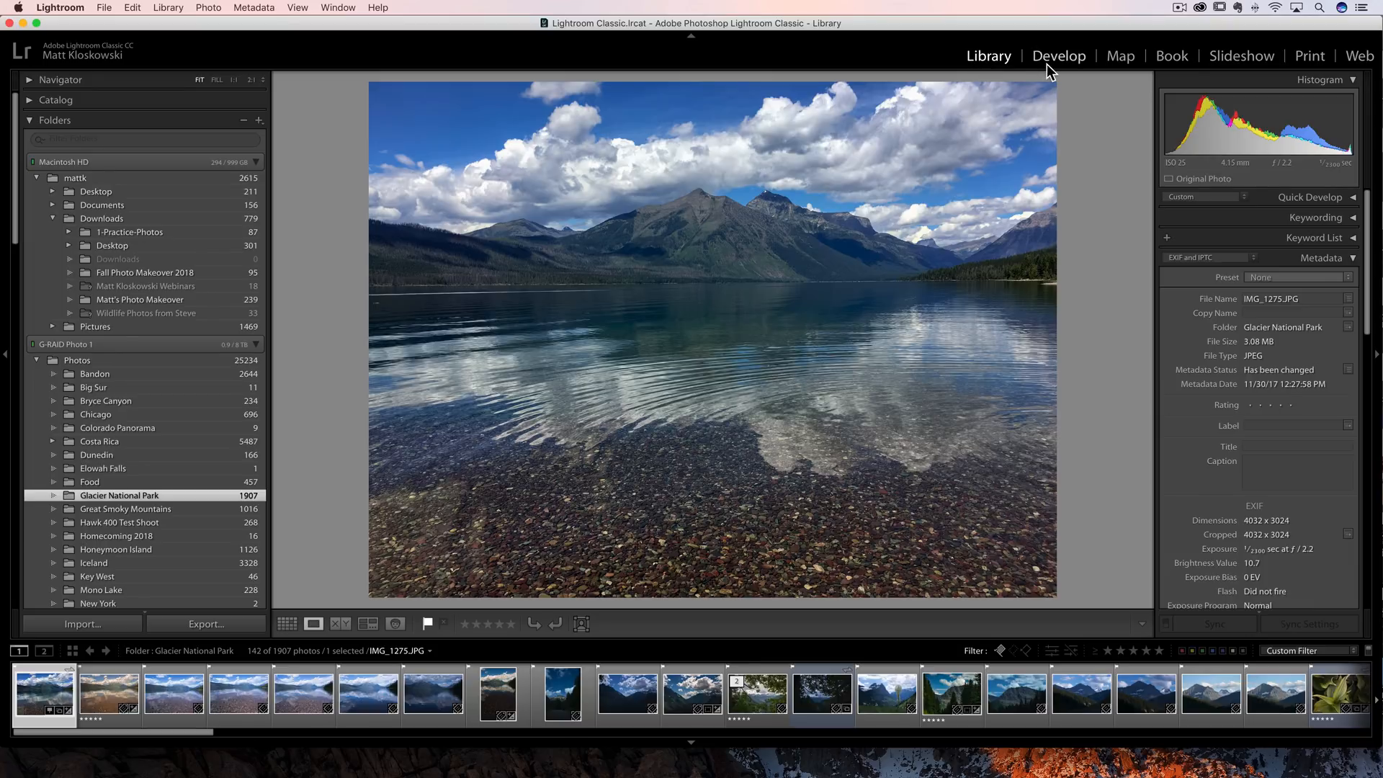
mouse_move(1063, 58)
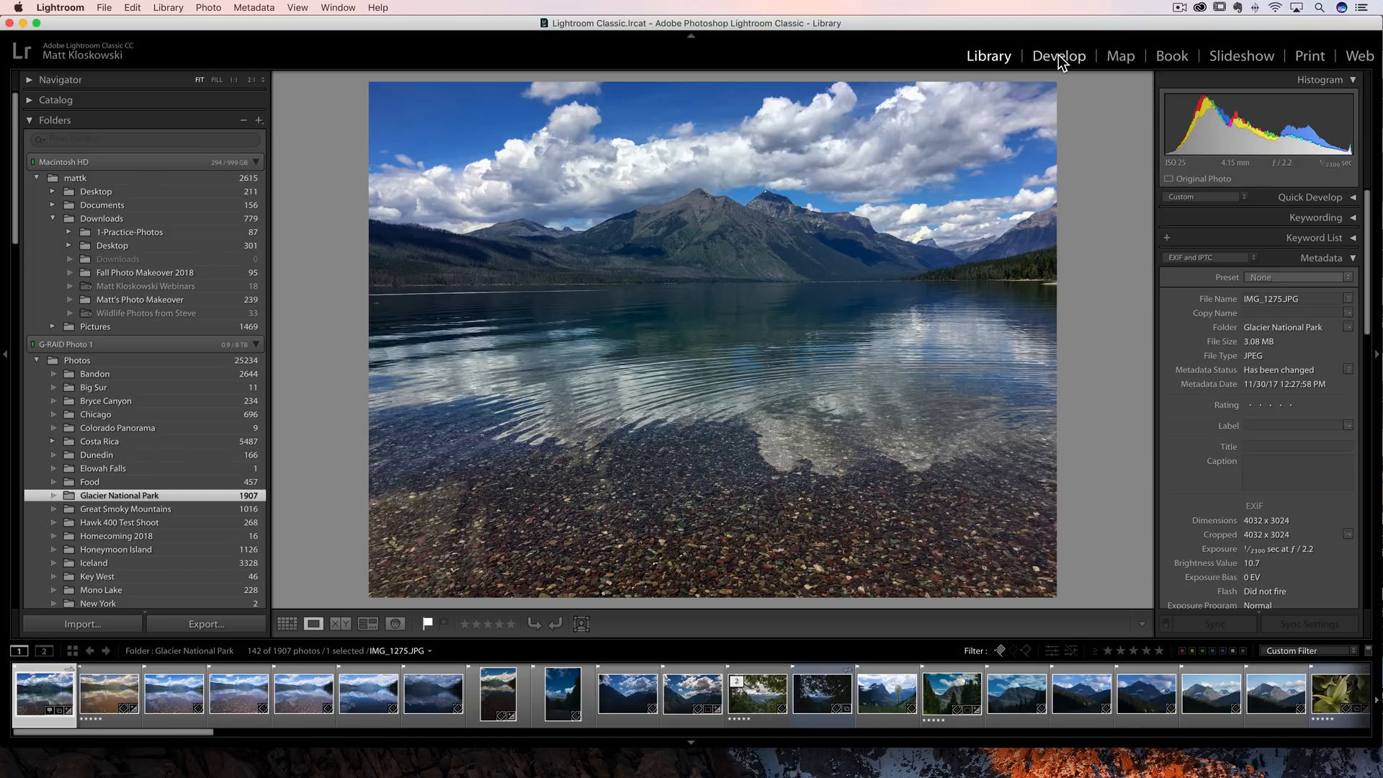
Open _DSC7776.ARW in Develop from the filmstrip.
click(1058, 55)
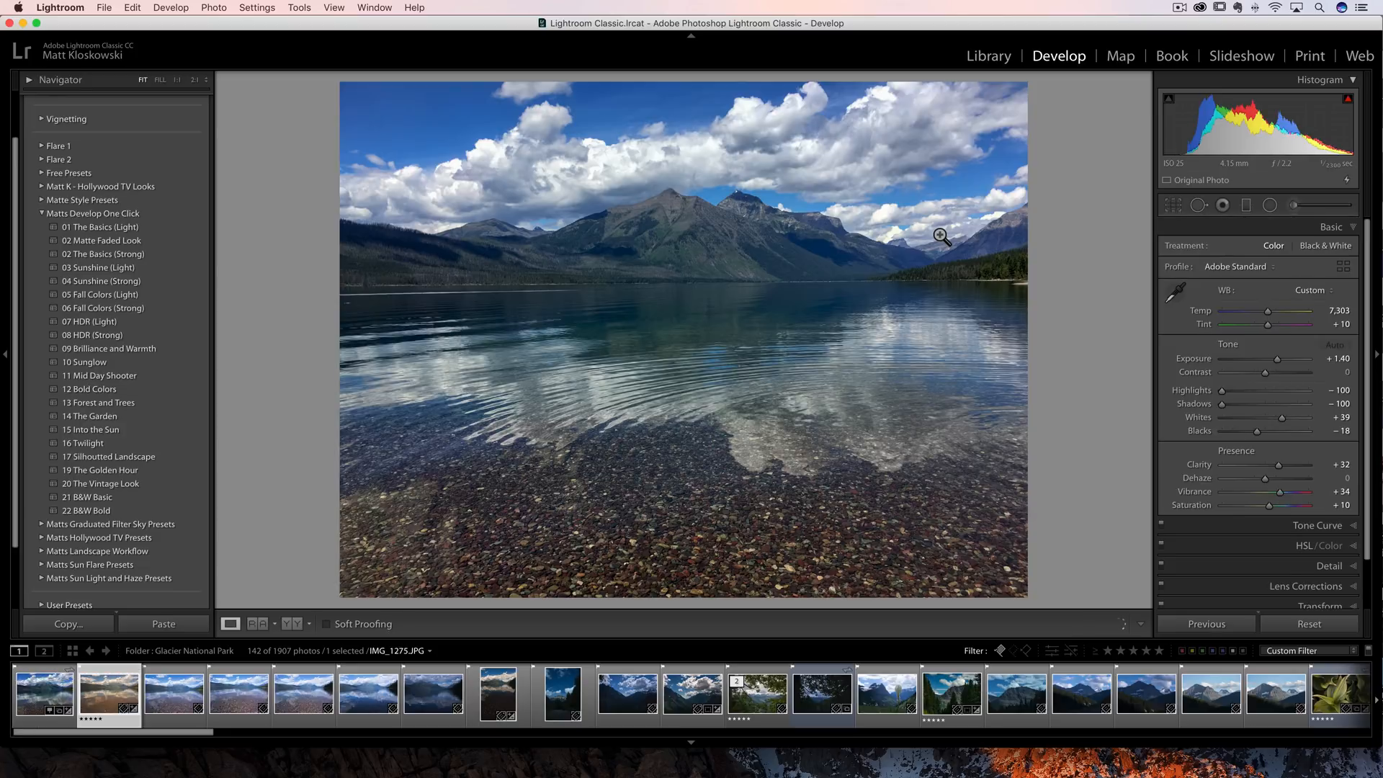
click(172, 692)
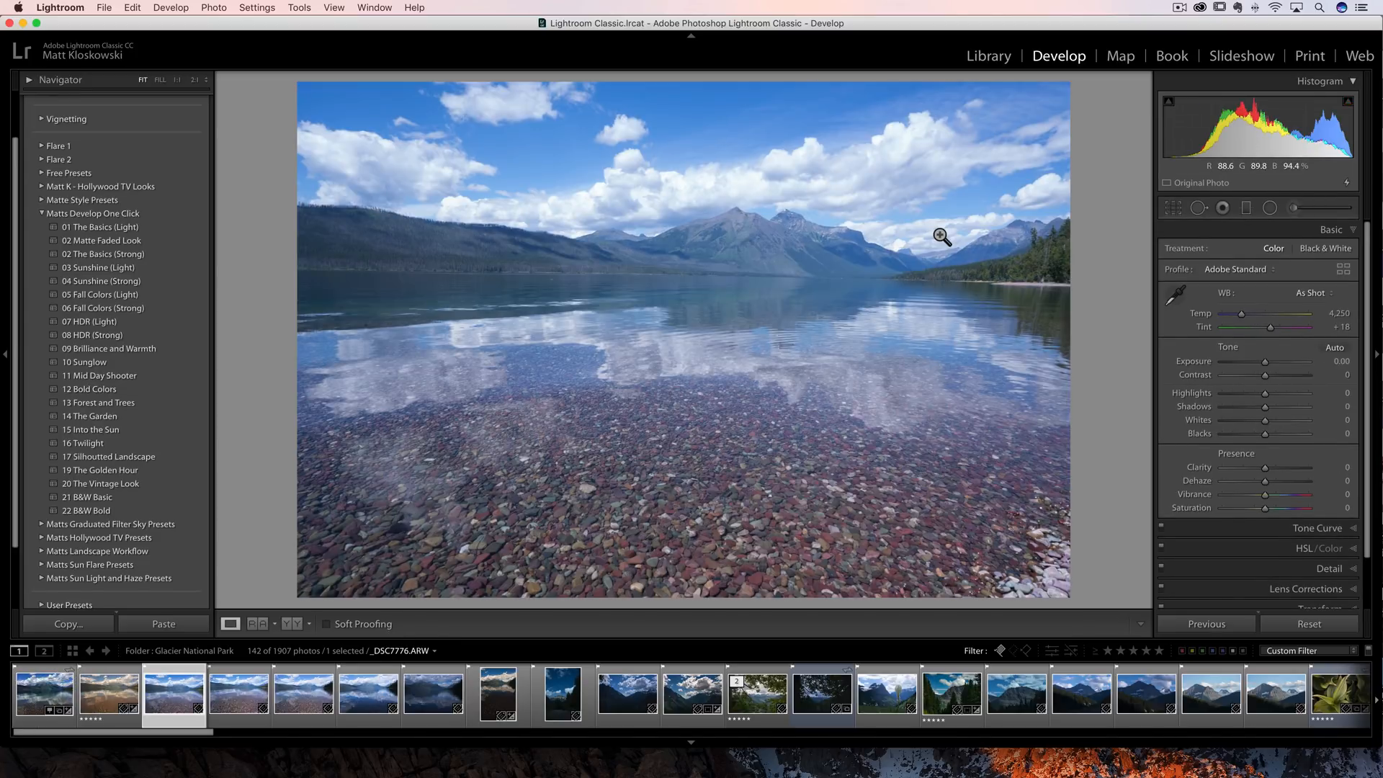